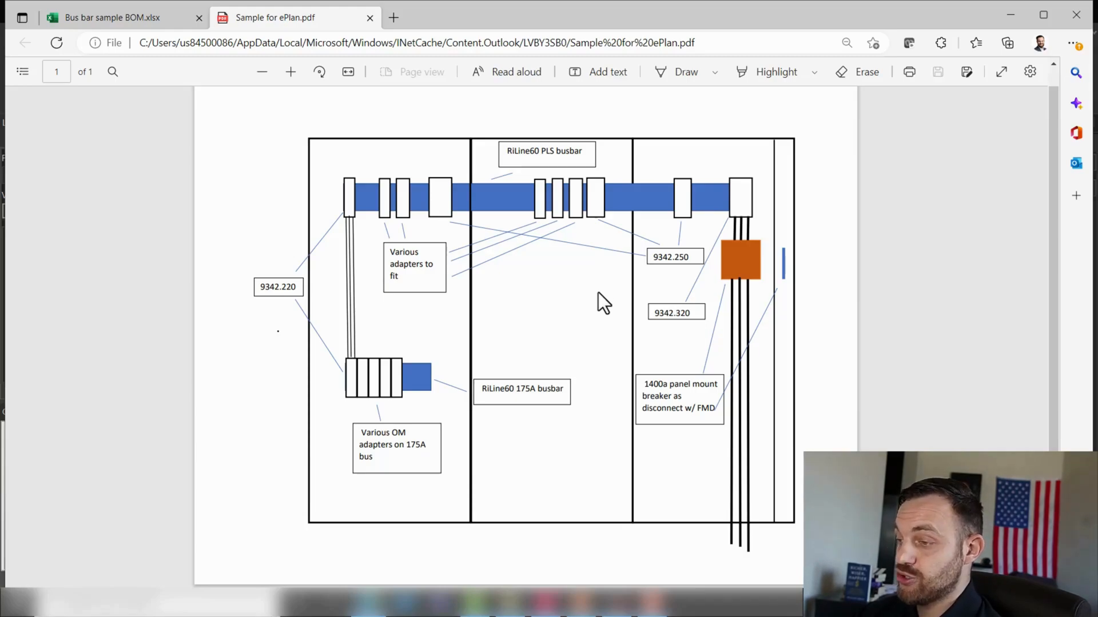
Open the System Demo layout space from the navigator showing the 3D enclosure with busbars.
{"action": "left_click", "coordinate": [113, 17]}
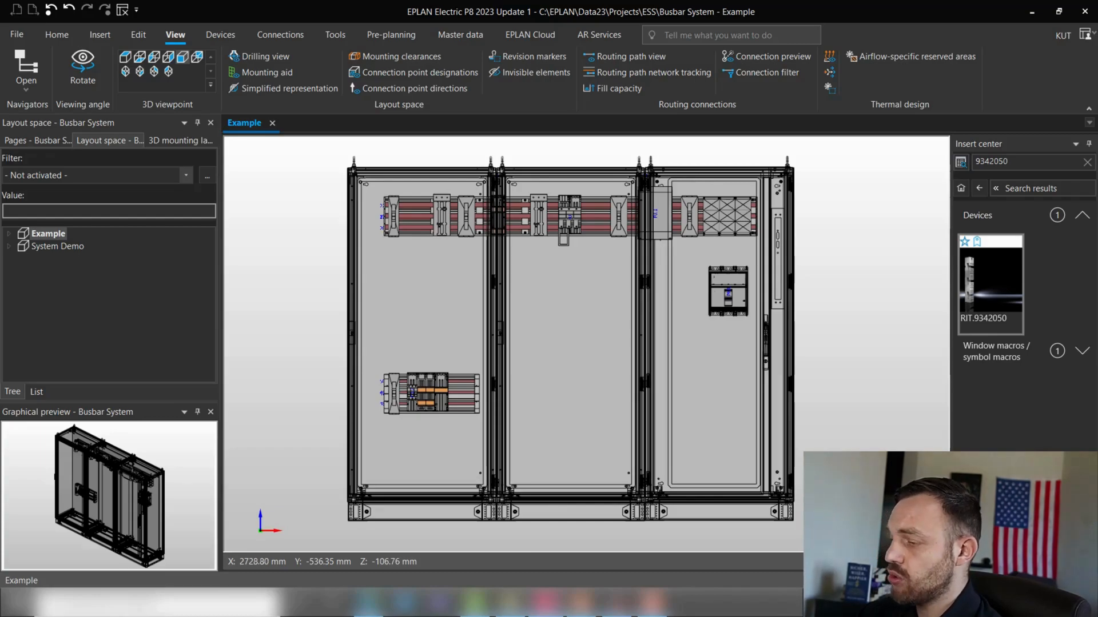
{"action": "mouse_move", "coordinate": [371, 323]}
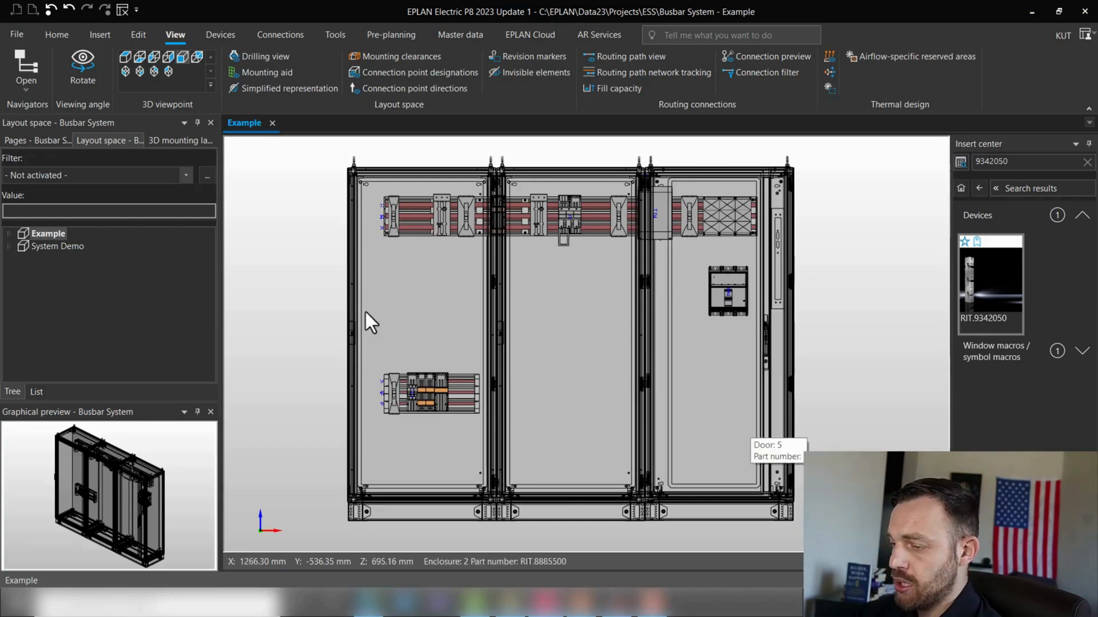
{"action": "double_click", "coordinate": [58, 246]}
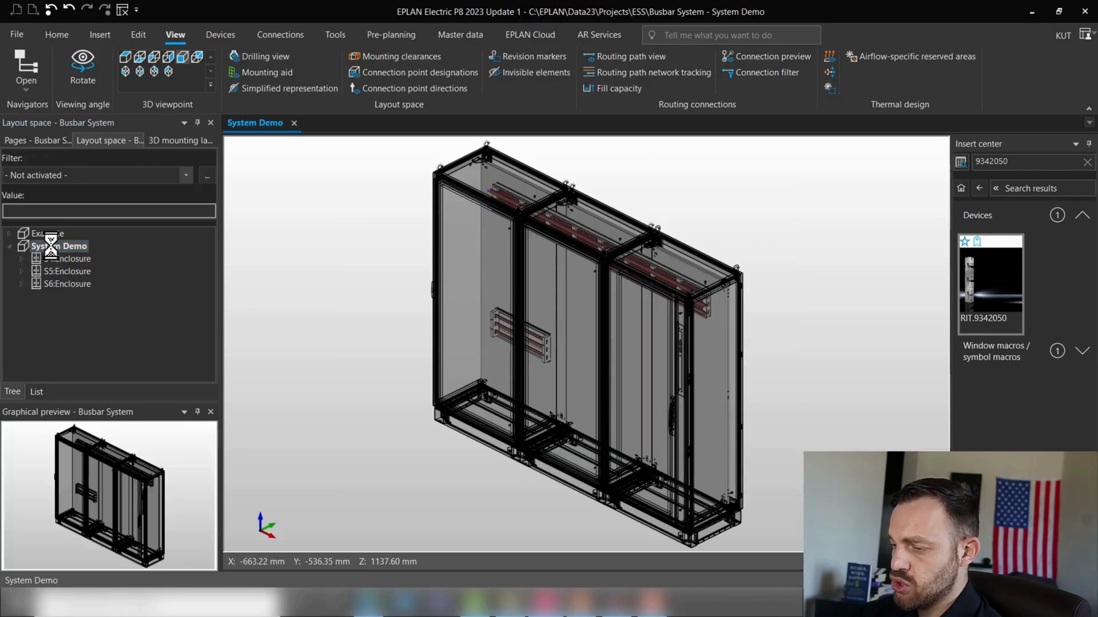
{"action": "right_click", "coordinate": [58, 246]}
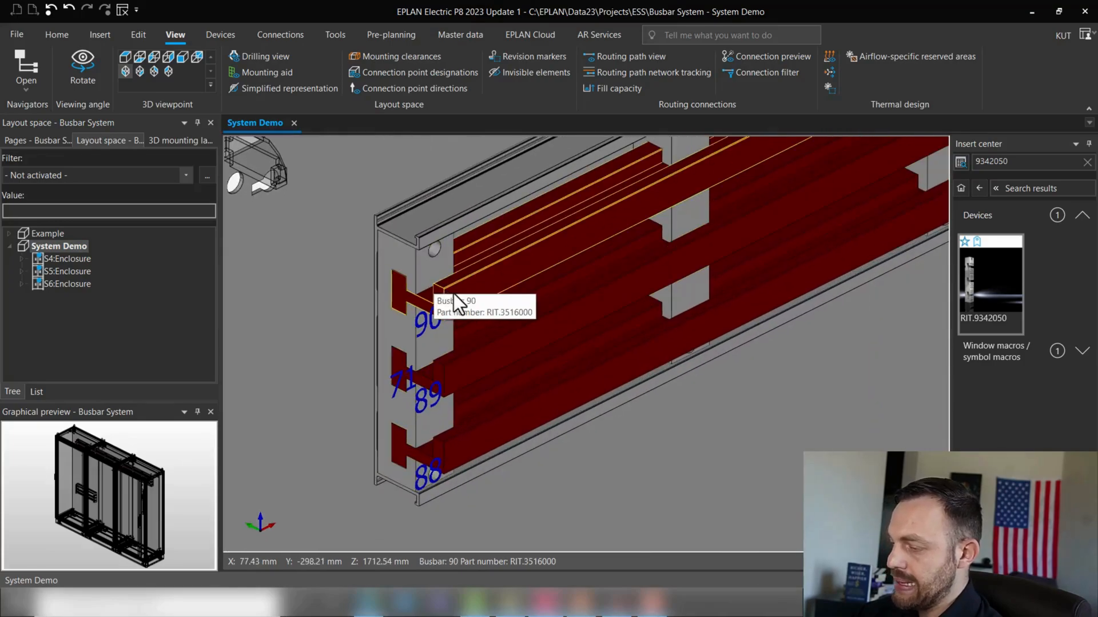
{"action": "mouse_move", "coordinate": [455, 301]}
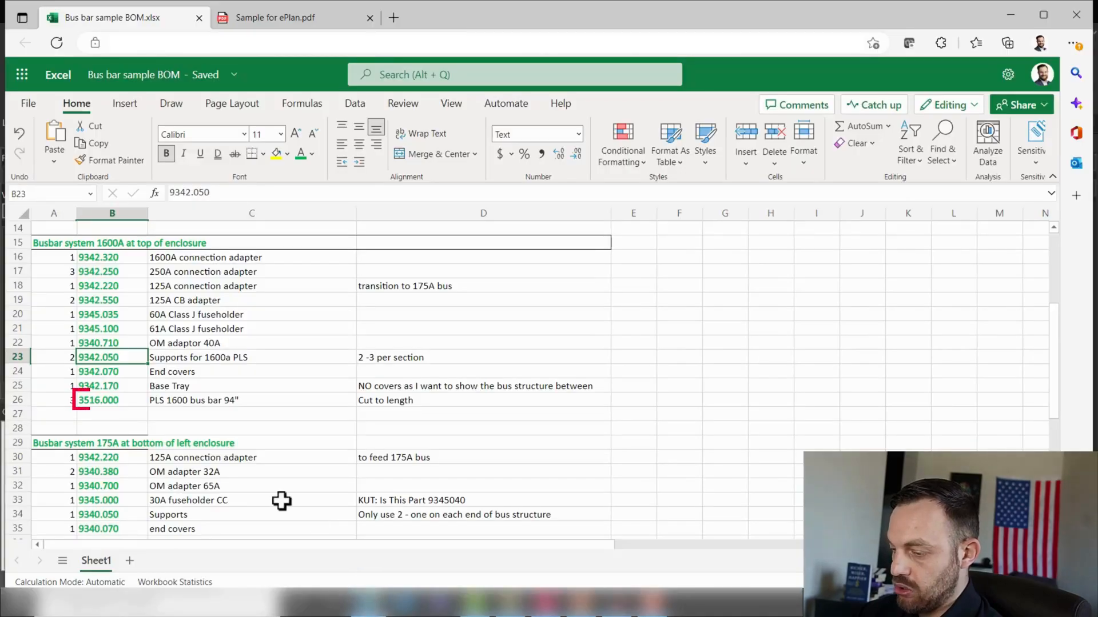
{"action": "left_click", "coordinate": [110, 400]}
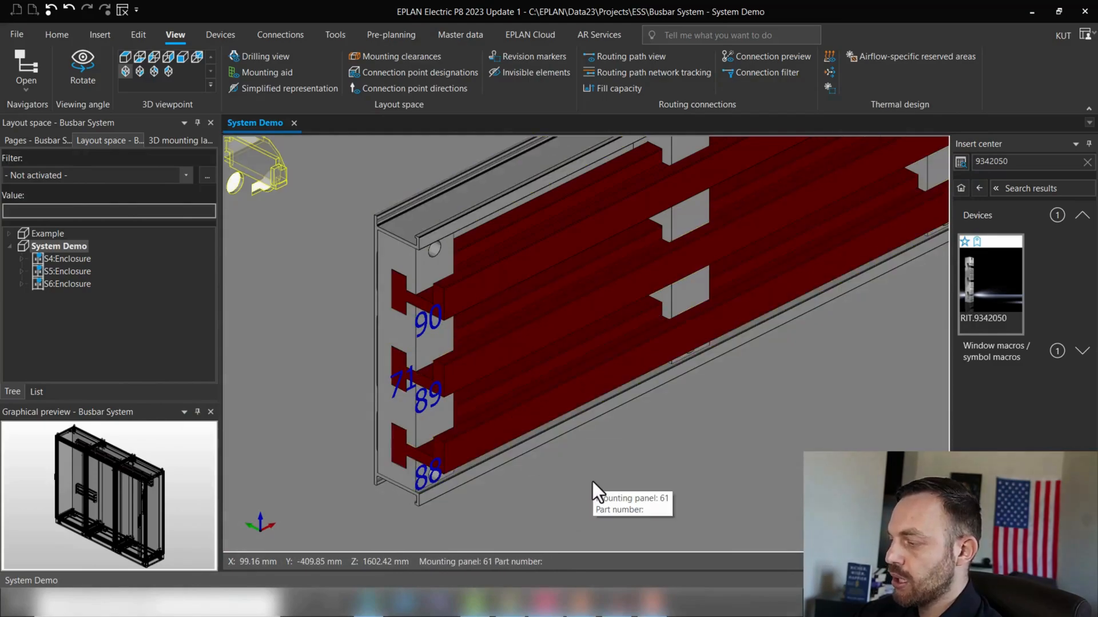
{"action": "mouse_move", "coordinate": [630, 456]}
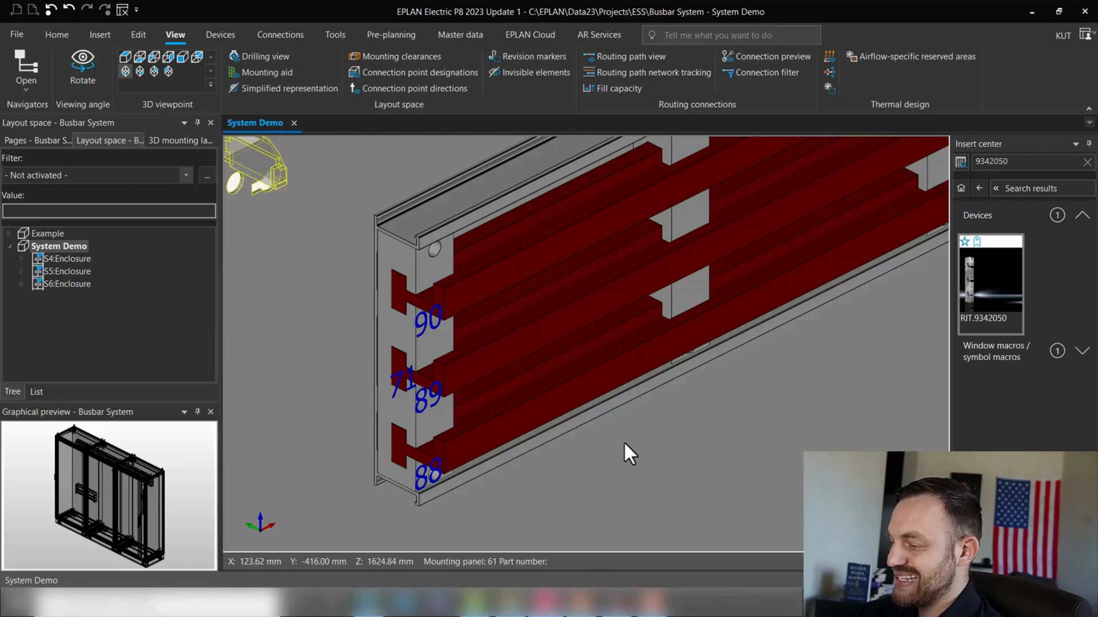
{"action": "mouse_move", "coordinate": [641, 459]}
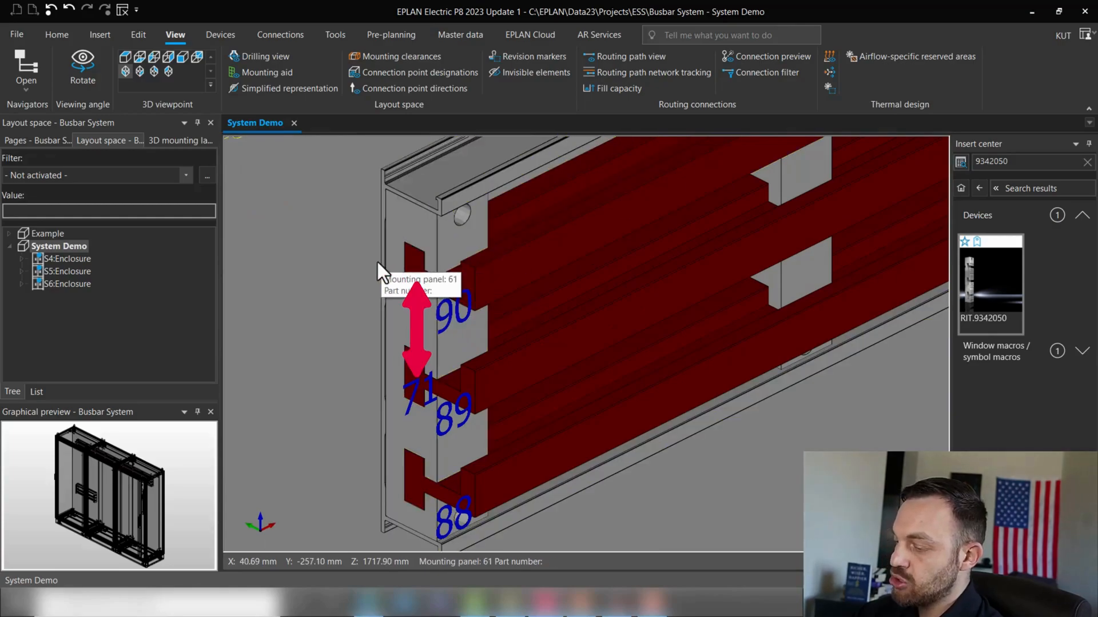
{"action": "mouse_move", "coordinate": [443, 322]}
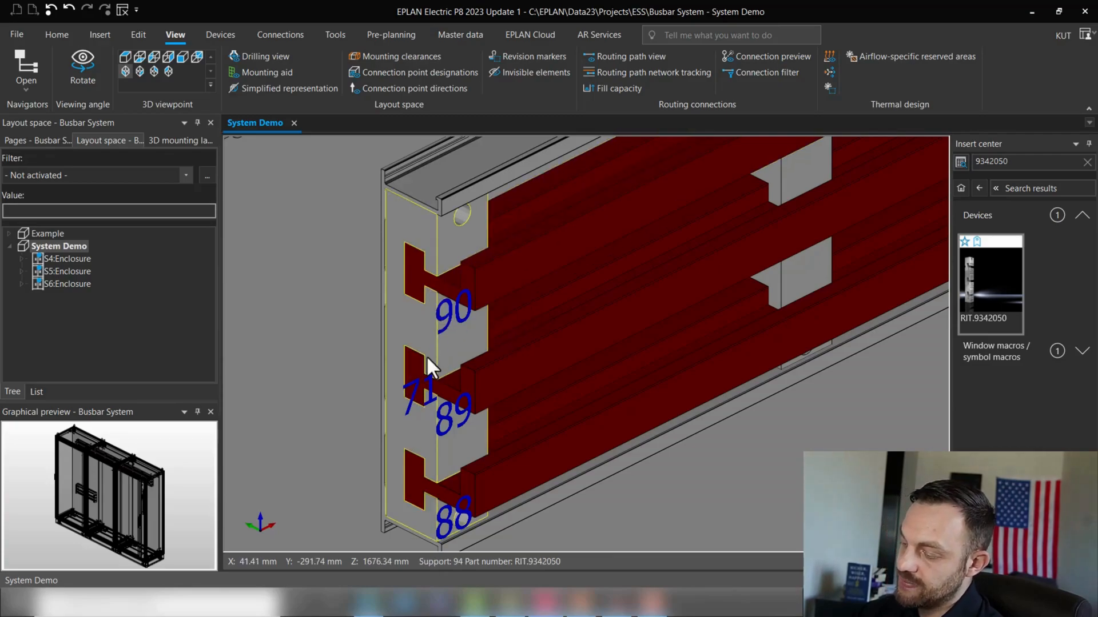
Pan the 3D view down to the empty mounting panel below the busbars.
{"action": "left_click_drag", "start_coordinate": [431, 363], "coordinate": [598, 482]}
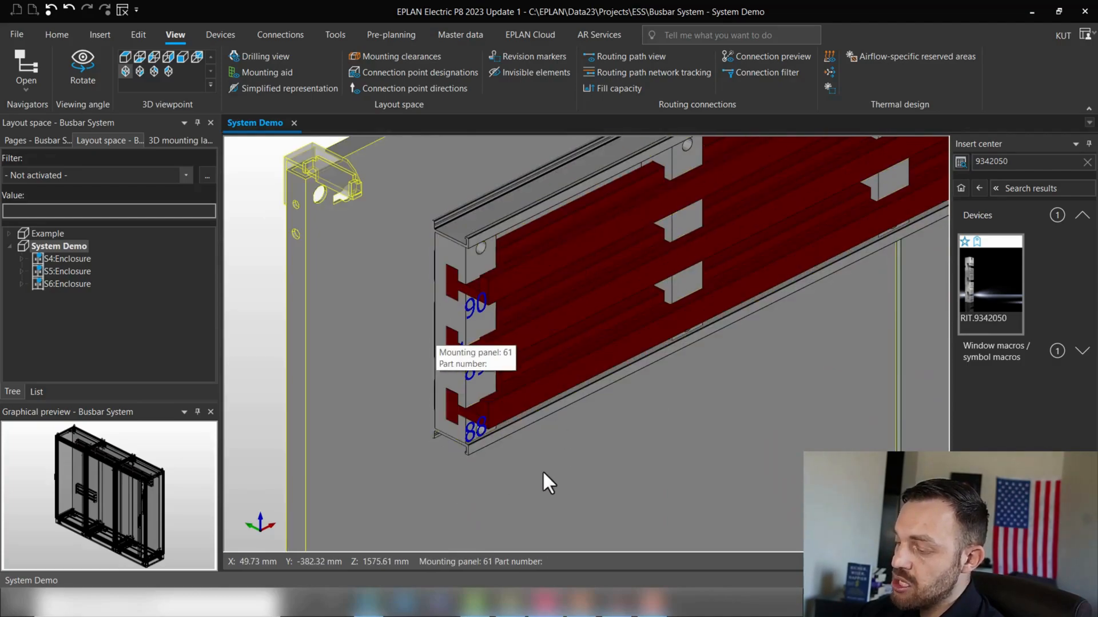
{"action": "mouse_move", "coordinate": [566, 475]}
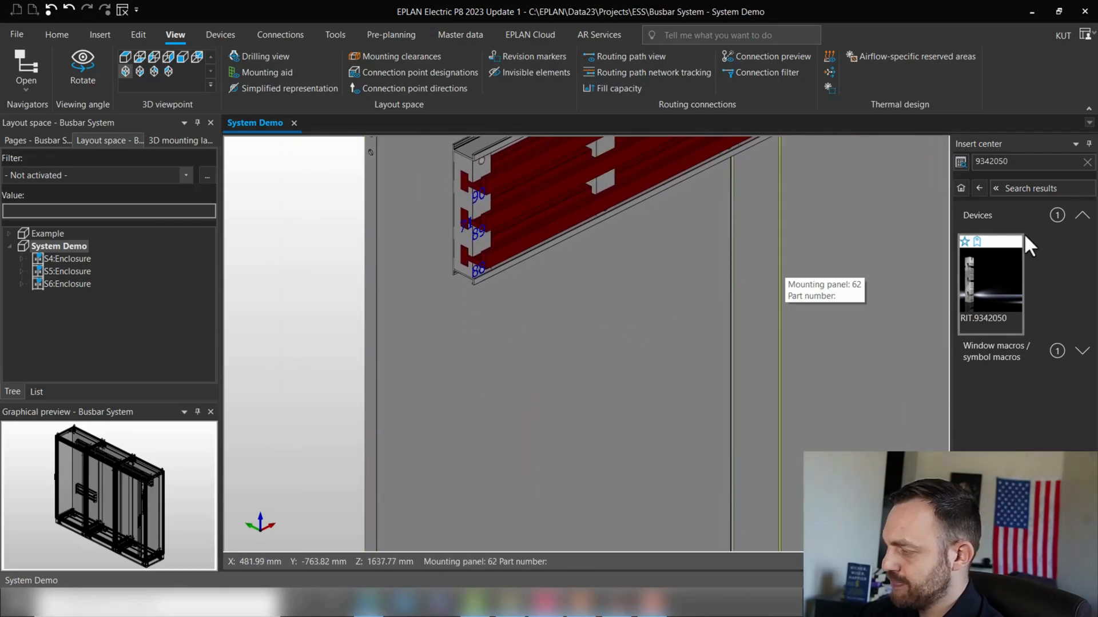
Start inserting support RIT.9342050 from the Insert Center and search for the measuring function.
{"action": "left_click", "coordinate": [1025, 161]}
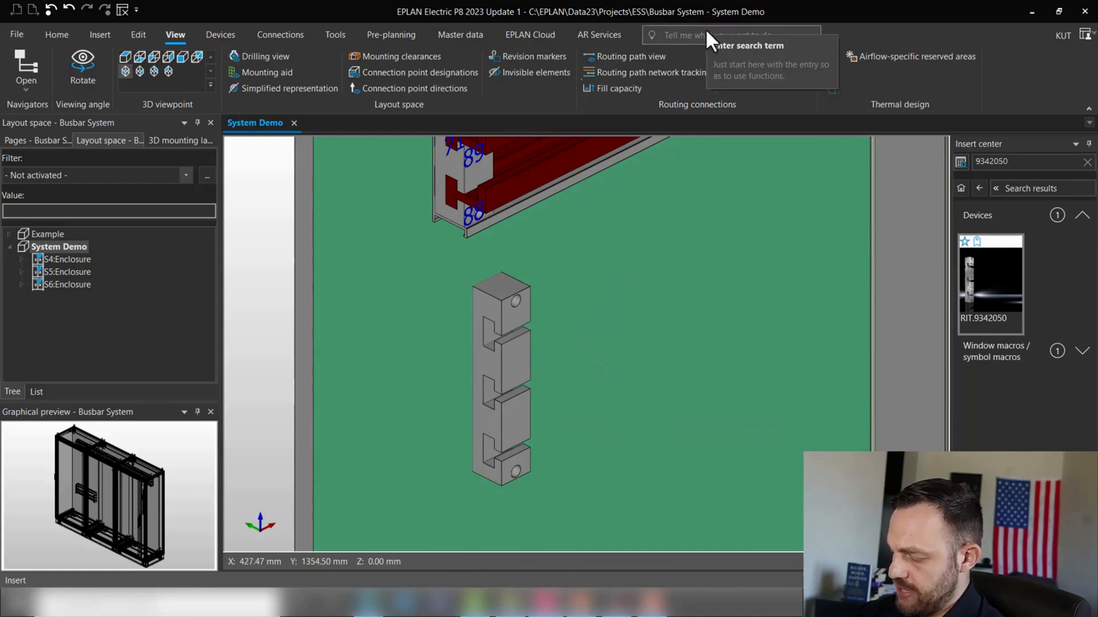
{"action": "type", "text": "measure"}
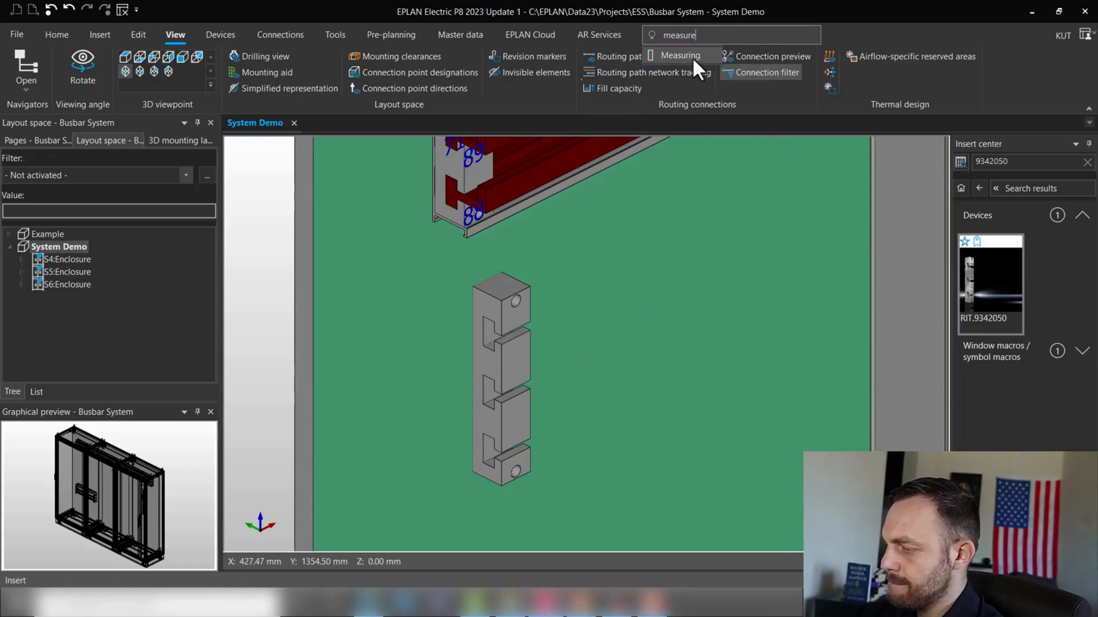
Run Measuring and pick the first edge of the placed RIT.9342050 support.
{"action": "left_click", "coordinate": [678, 55]}
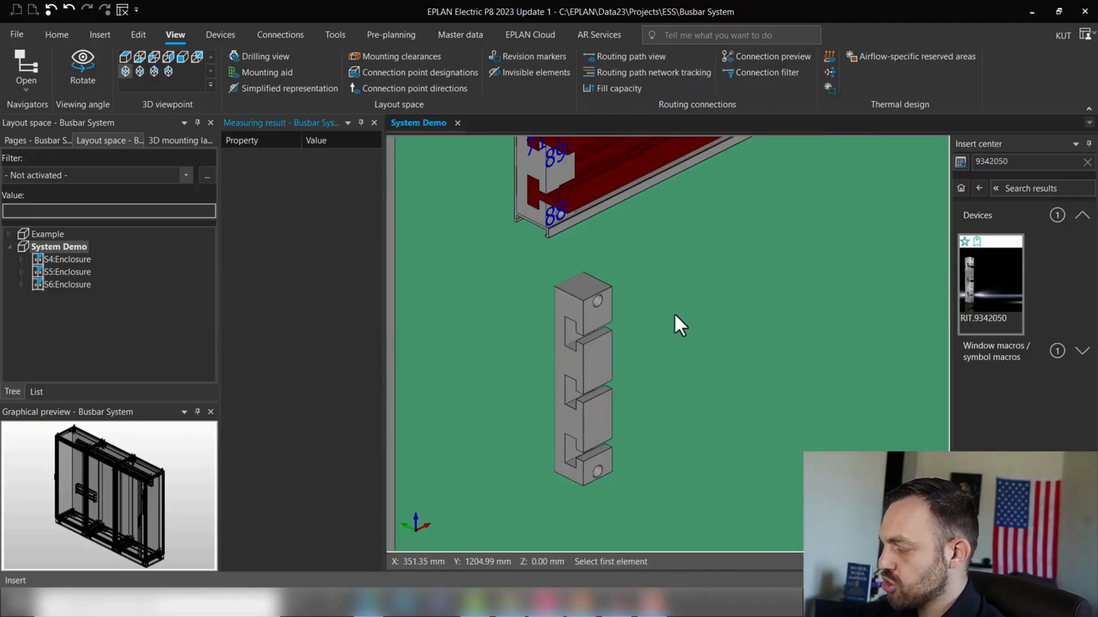
{"action": "mouse_move", "coordinate": [680, 336]}
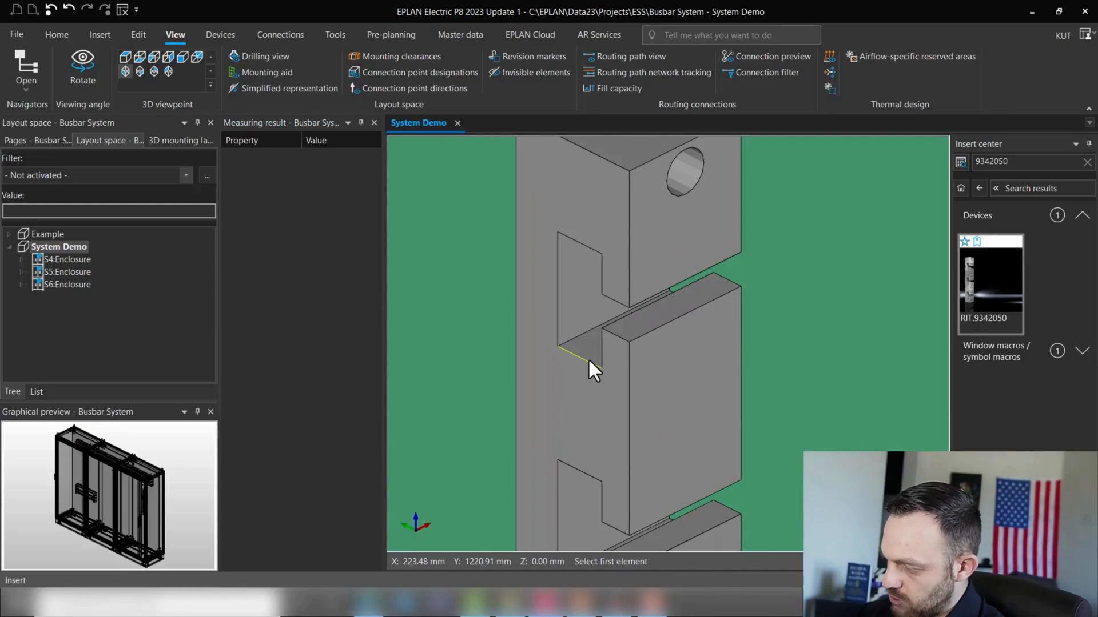
{"action": "left_click", "coordinate": [590, 367]}
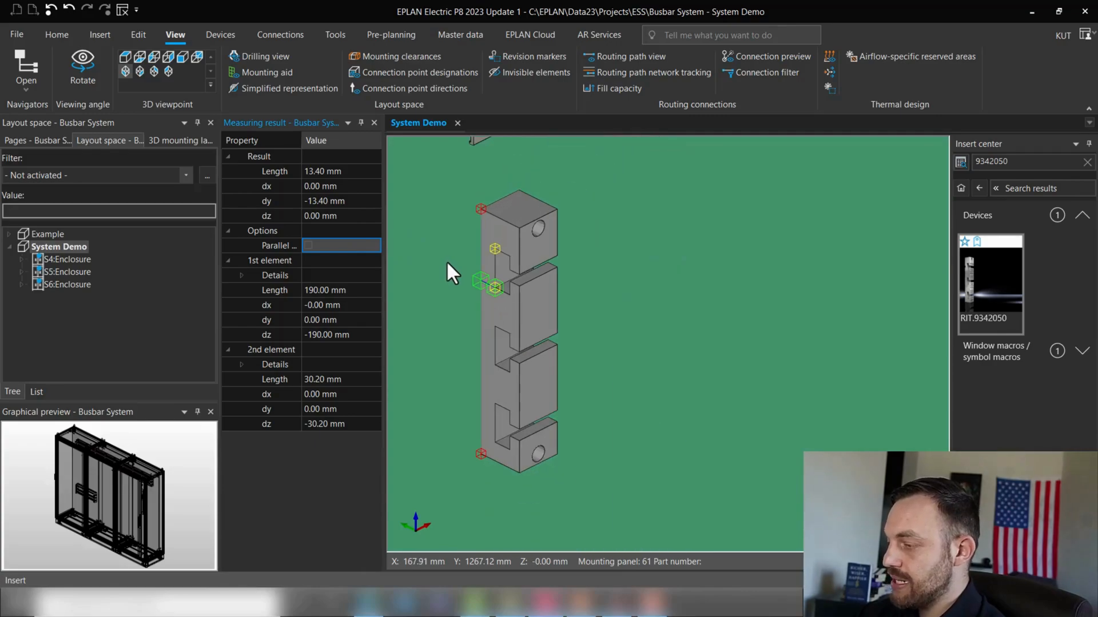
{"action": "mouse_move", "coordinate": [459, 280]}
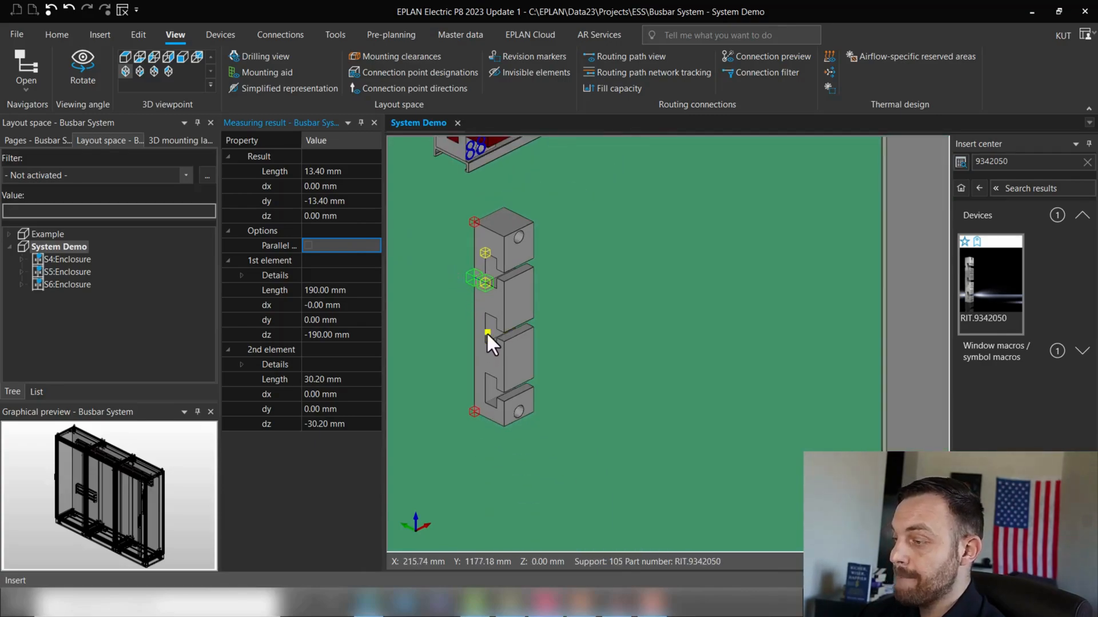
{"action": "mouse_move", "coordinate": [547, 354]}
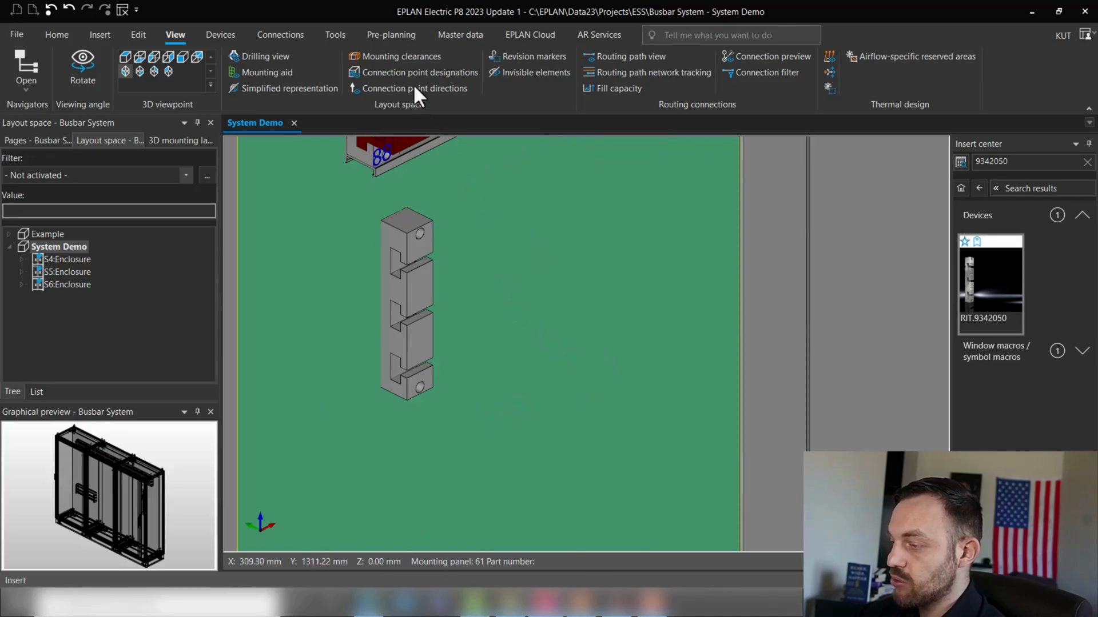
In parts management, create a new part in the RIT busbar system manufacturer folder.
{"action": "left_click", "coordinate": [460, 35]}
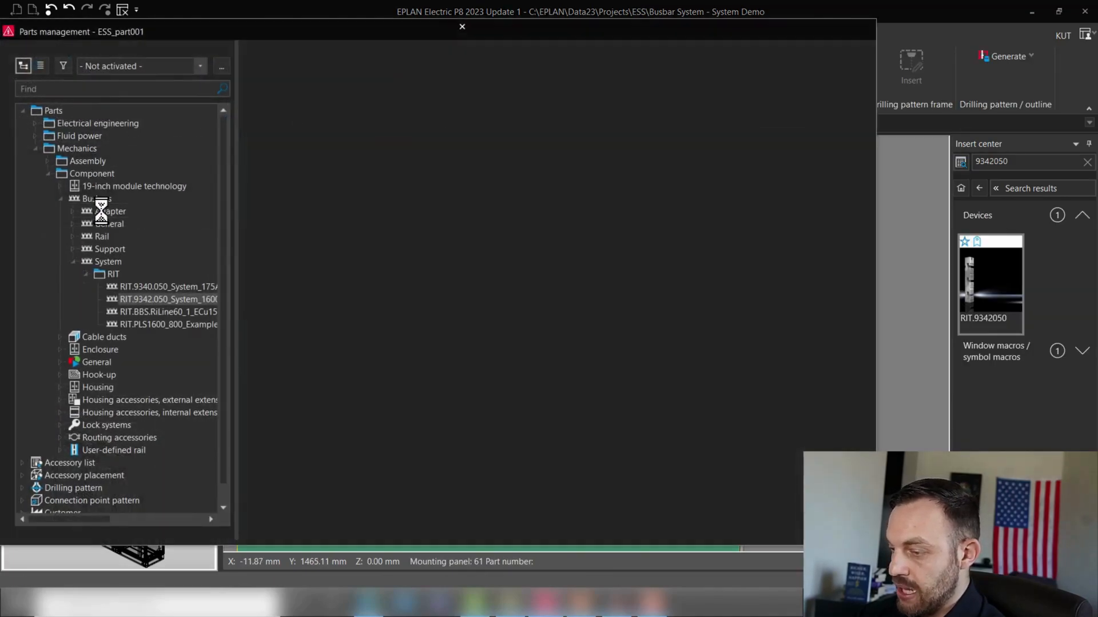
{"action": "double_click", "coordinate": [163, 299]}
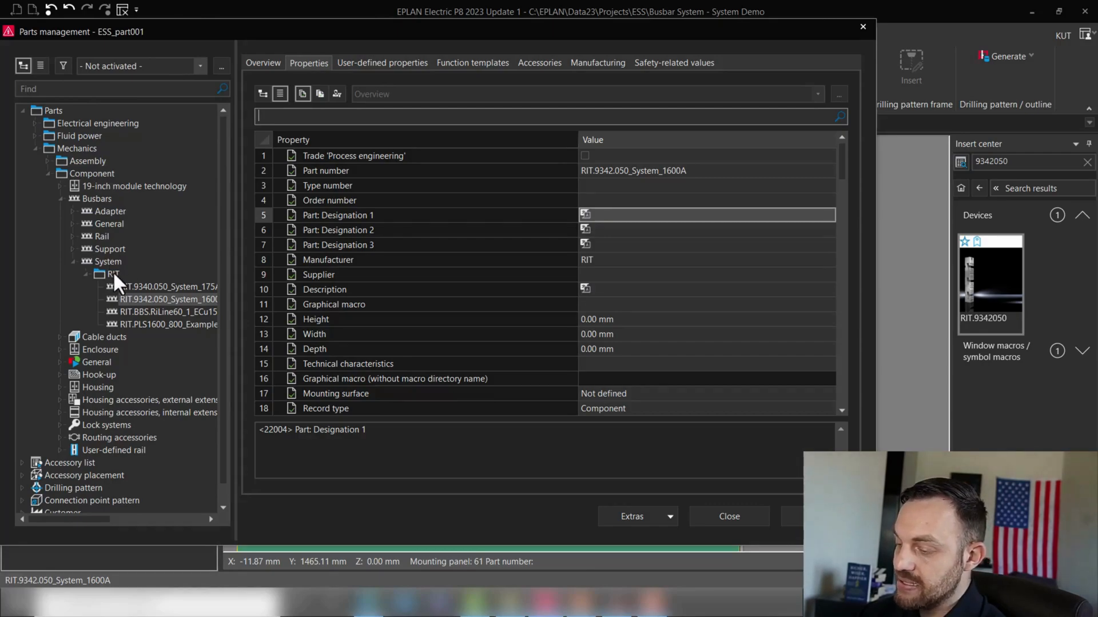
{"action": "left_click", "coordinate": [113, 274]}
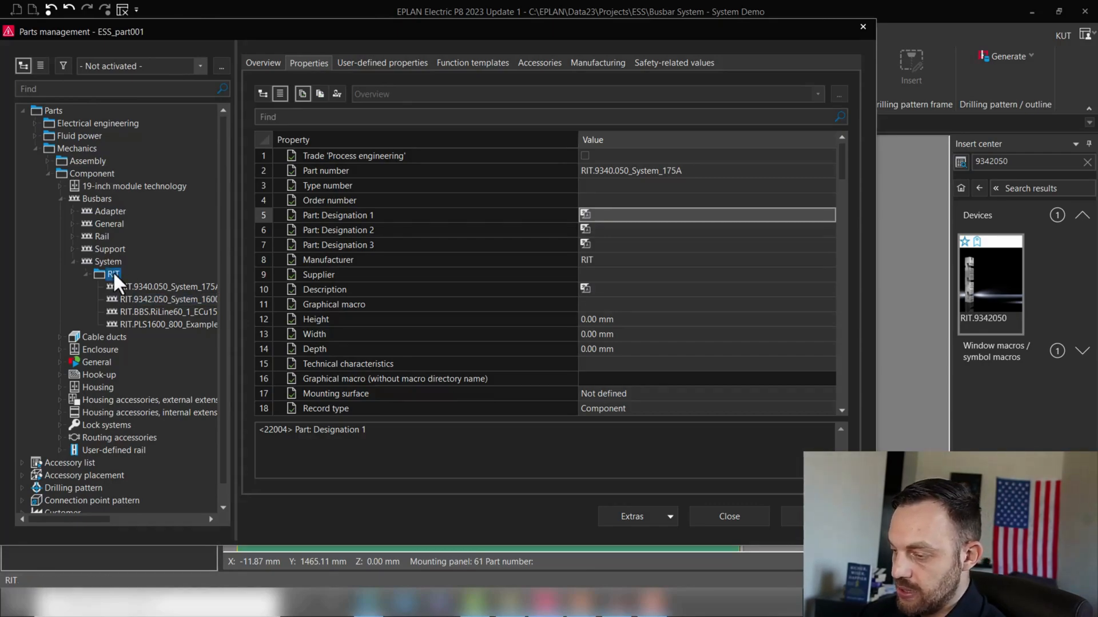
{"action": "right_click", "coordinate": [112, 273]}
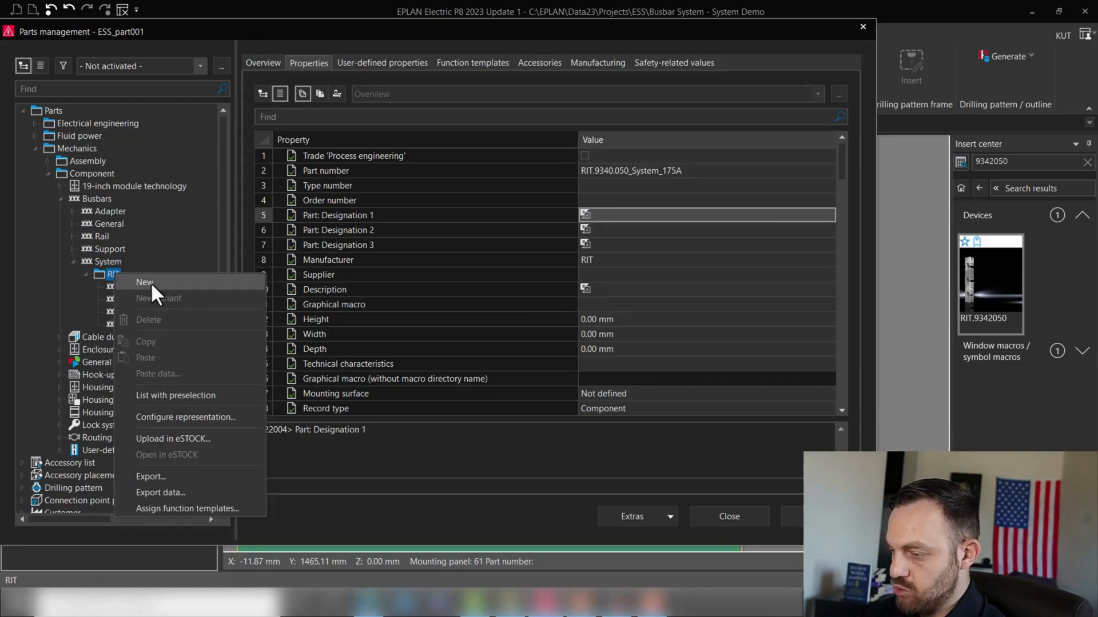
{"action": "left_click", "coordinate": [145, 282]}
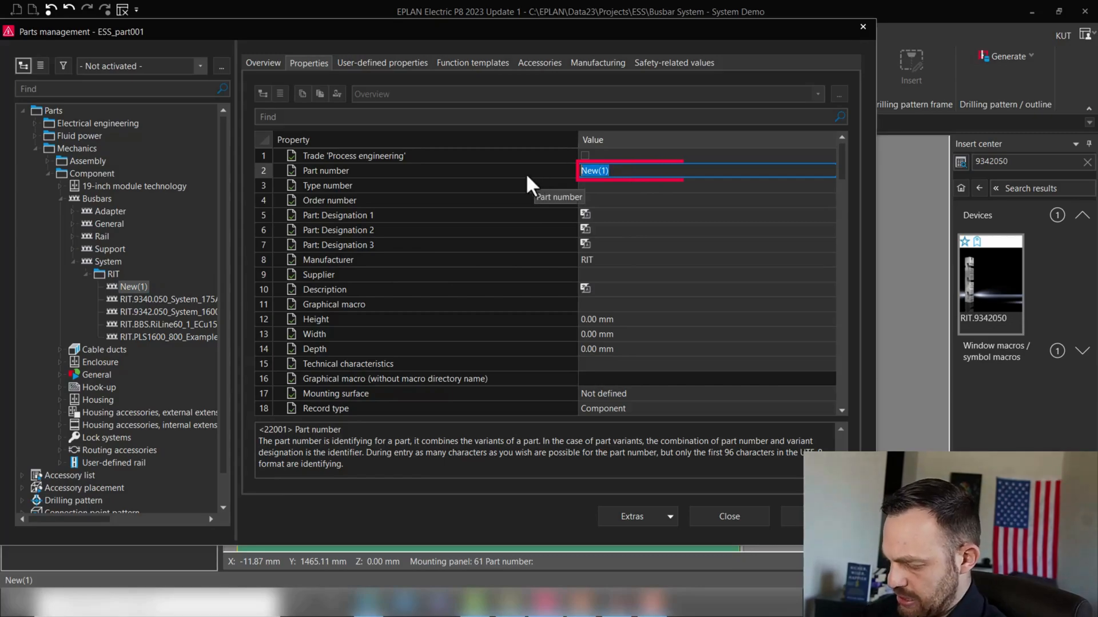
Enter the part number RIT.BUSBARSYSTEM PLS EXAMPLE for the new part.
{"action": "type", "text": "RIT.BUSBAR"}
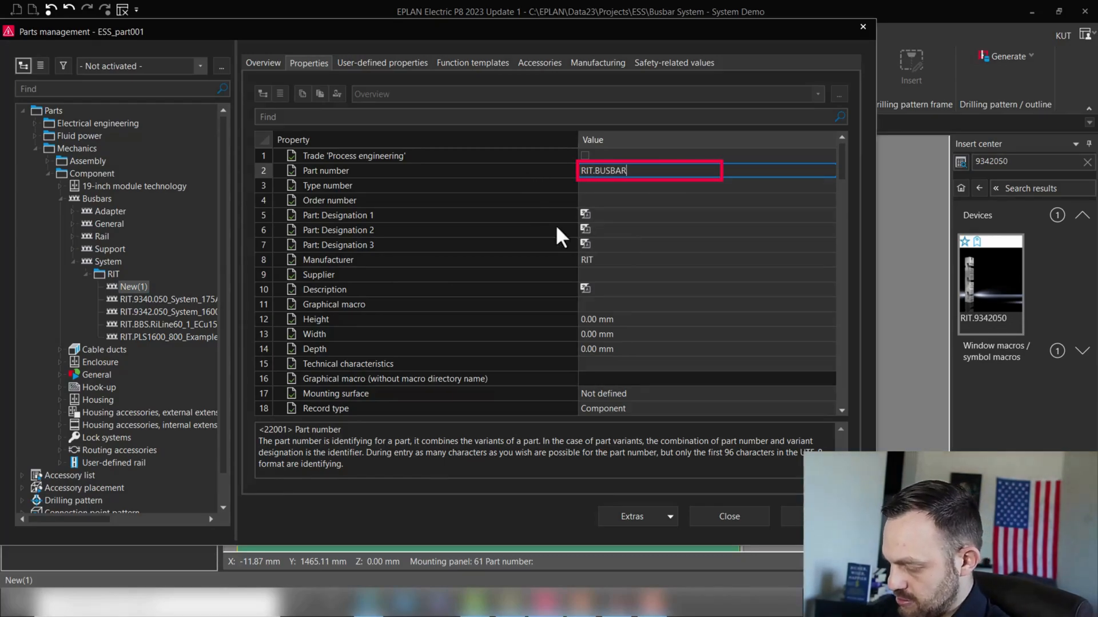
{"action": "type", "text": "SYSTEM"}
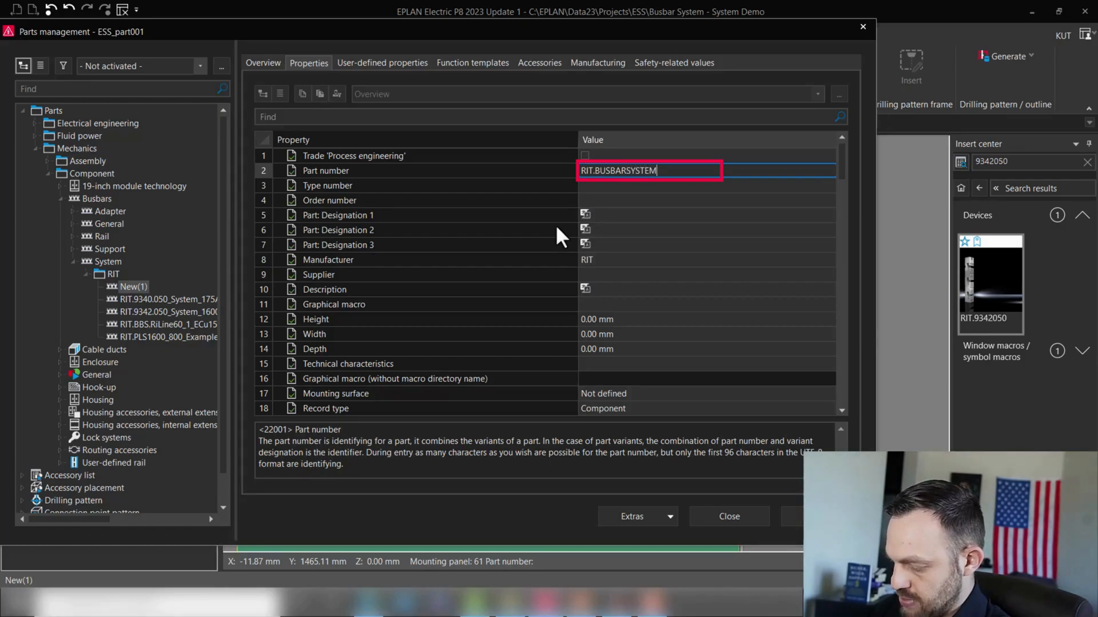
{"action": "type", "text": "PLS EXAMPLE"}
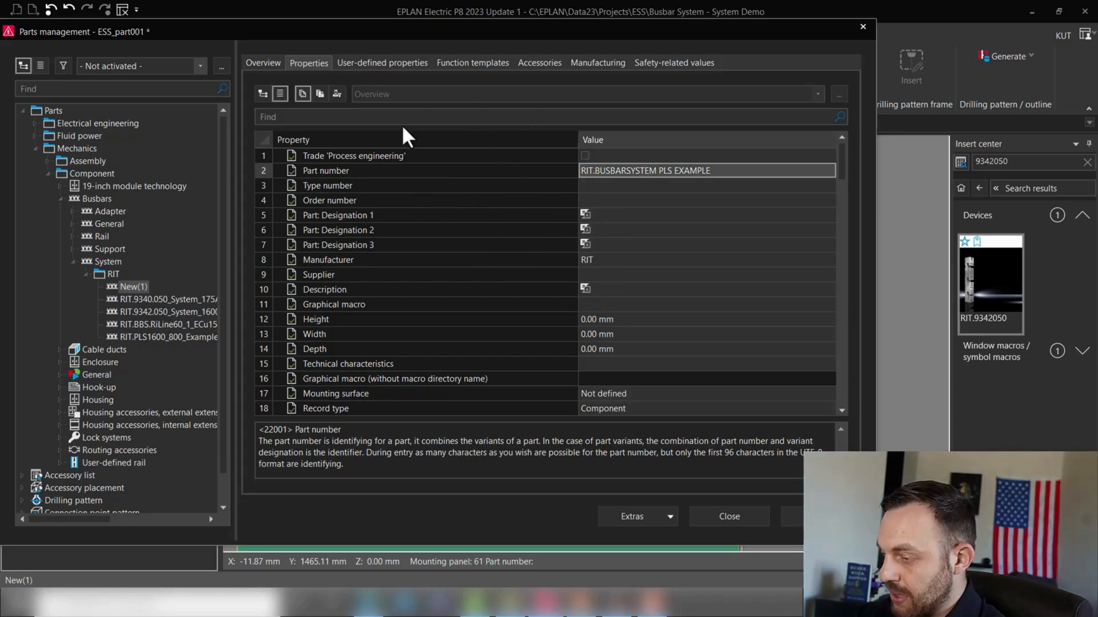
{"action": "mouse_move", "coordinate": [462, 192]}
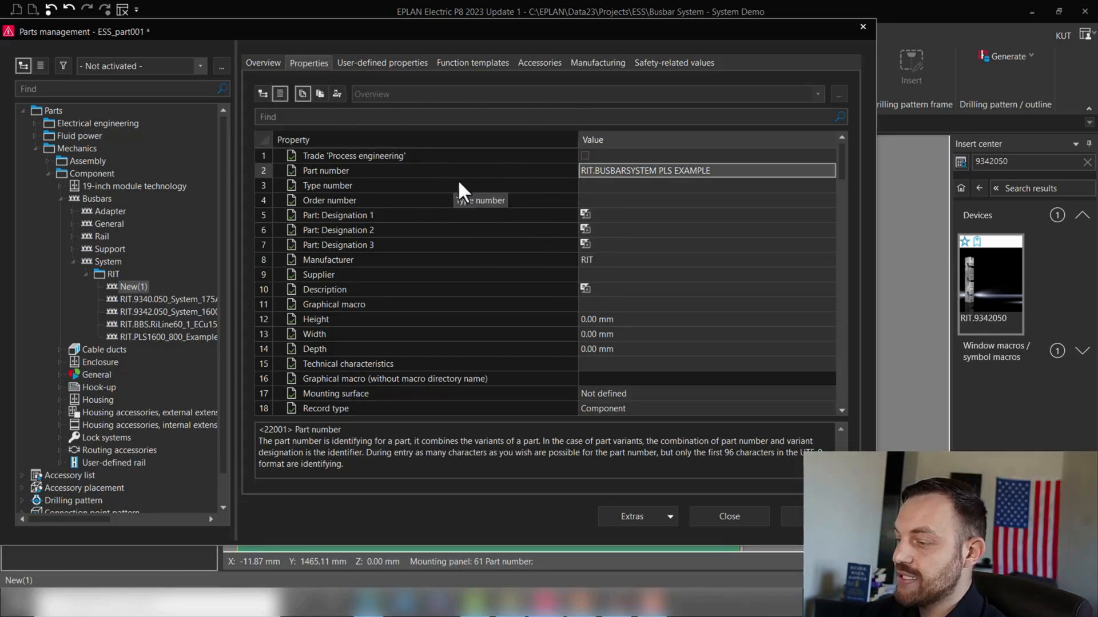
{"action": "mouse_move", "coordinate": [508, 287]}
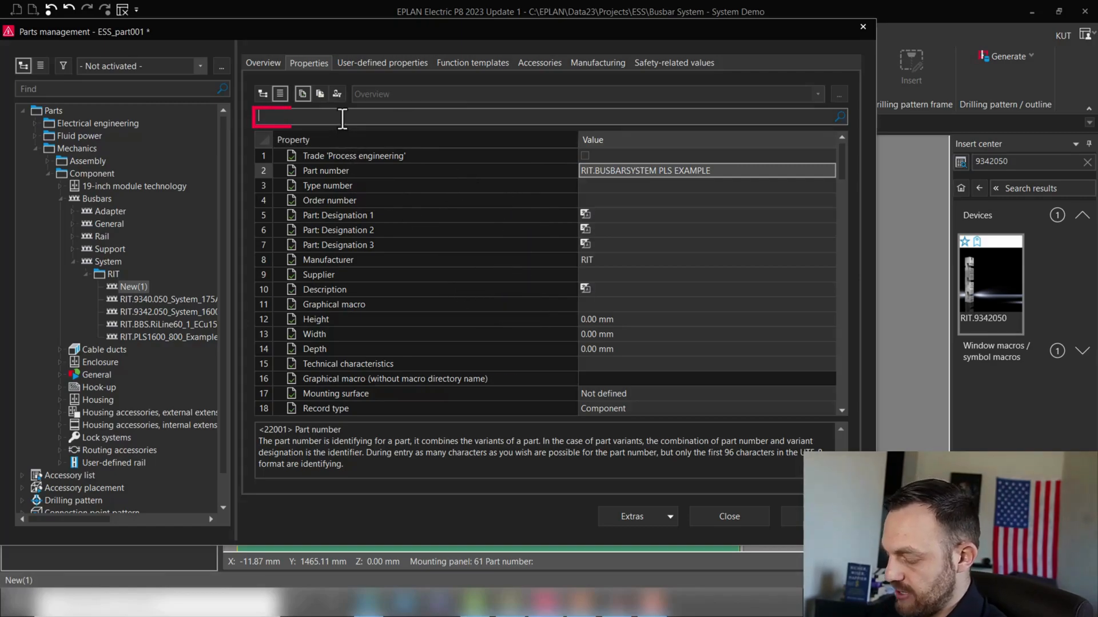
Filter properties by 'busbar' and set rail spacing 60 mm and panel distance 13.4 mm.
{"action": "type", "text": "busbar"}
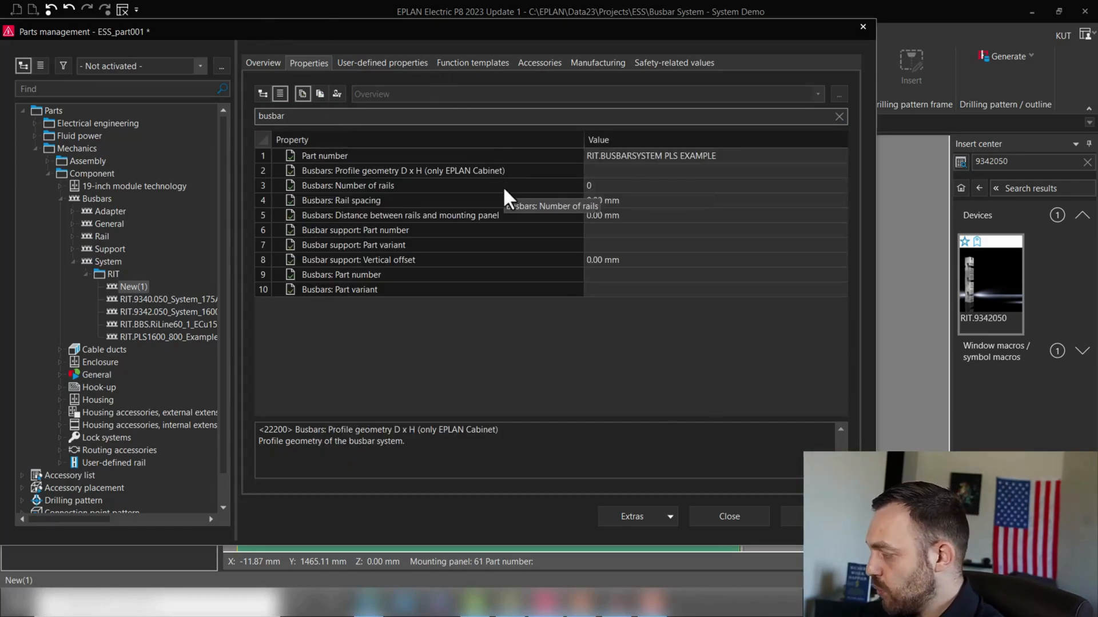
{"action": "mouse_move", "coordinate": [501, 248]}
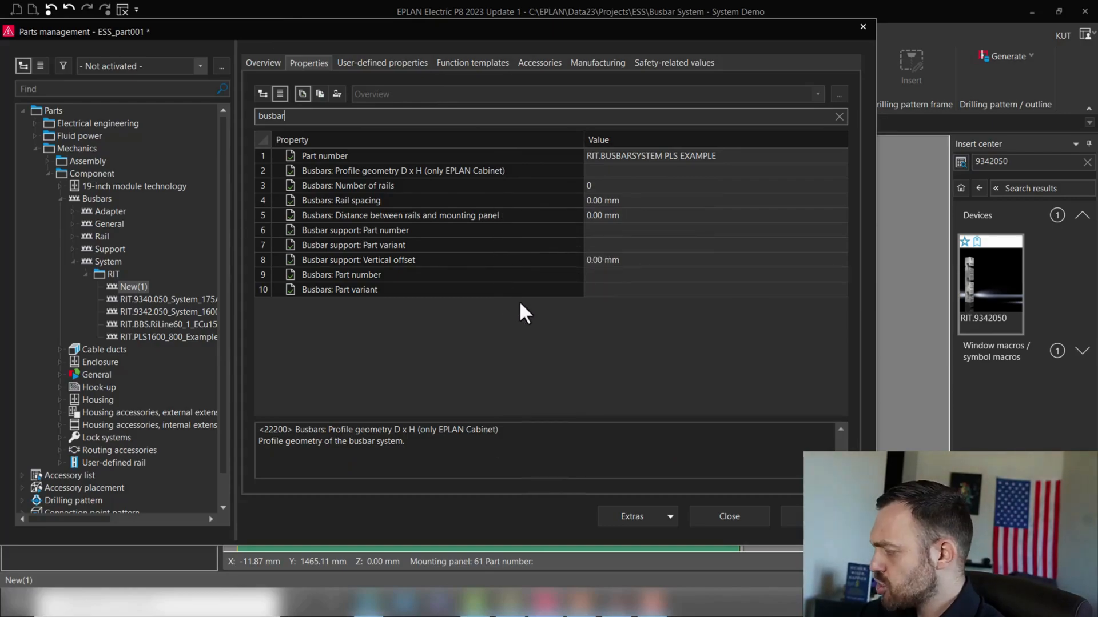
{"action": "mouse_move", "coordinate": [490, 217]}
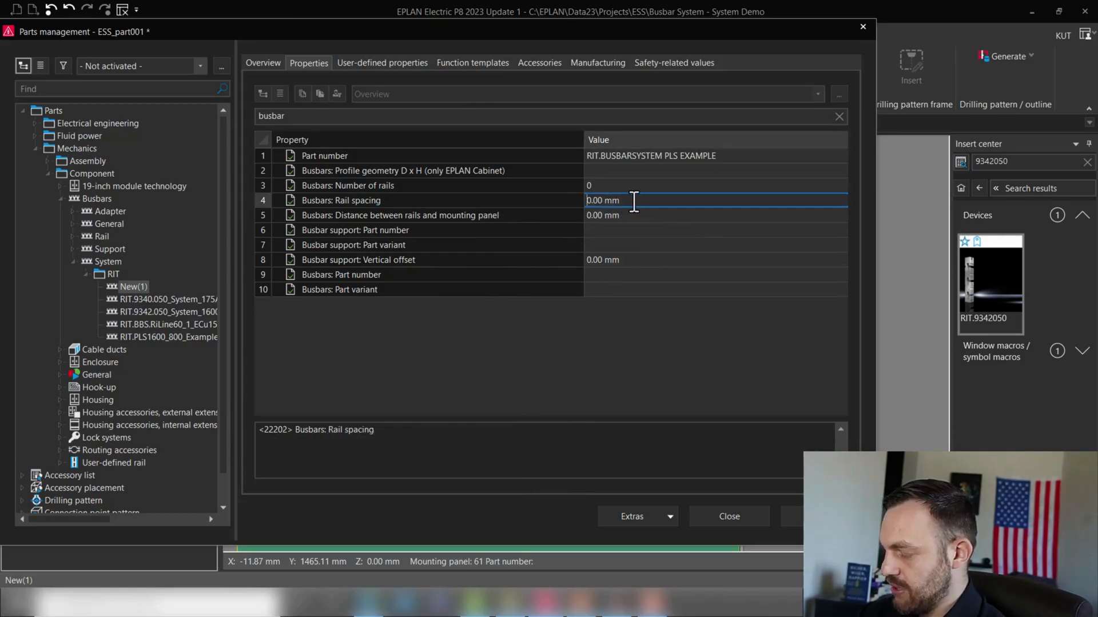
{"action": "type", "text": "60"}
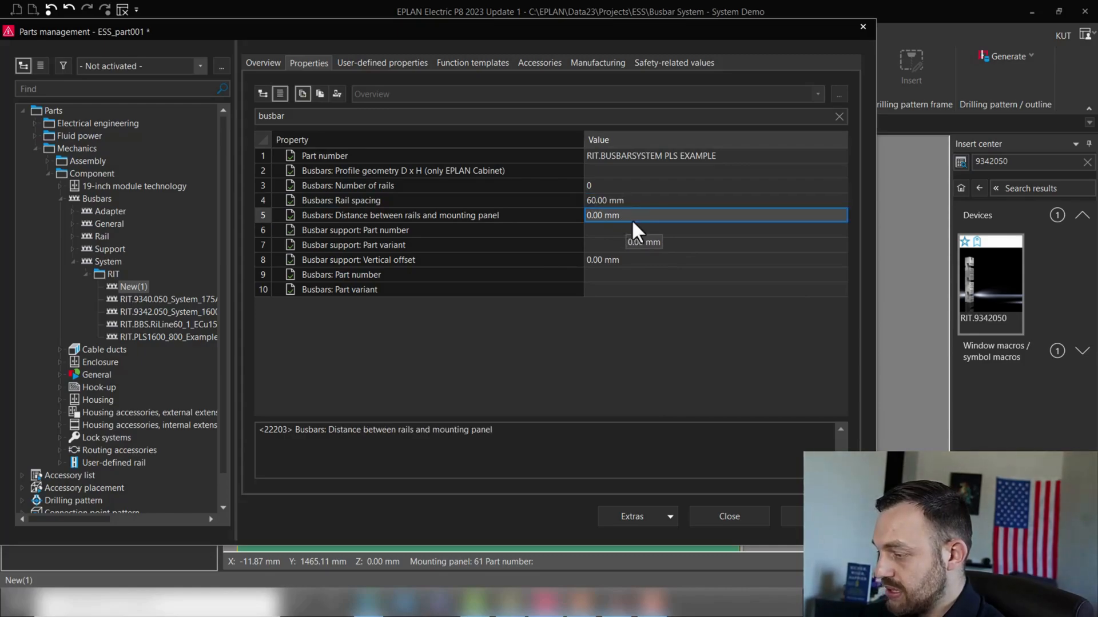
{"action": "mouse_move", "coordinate": [525, 231]}
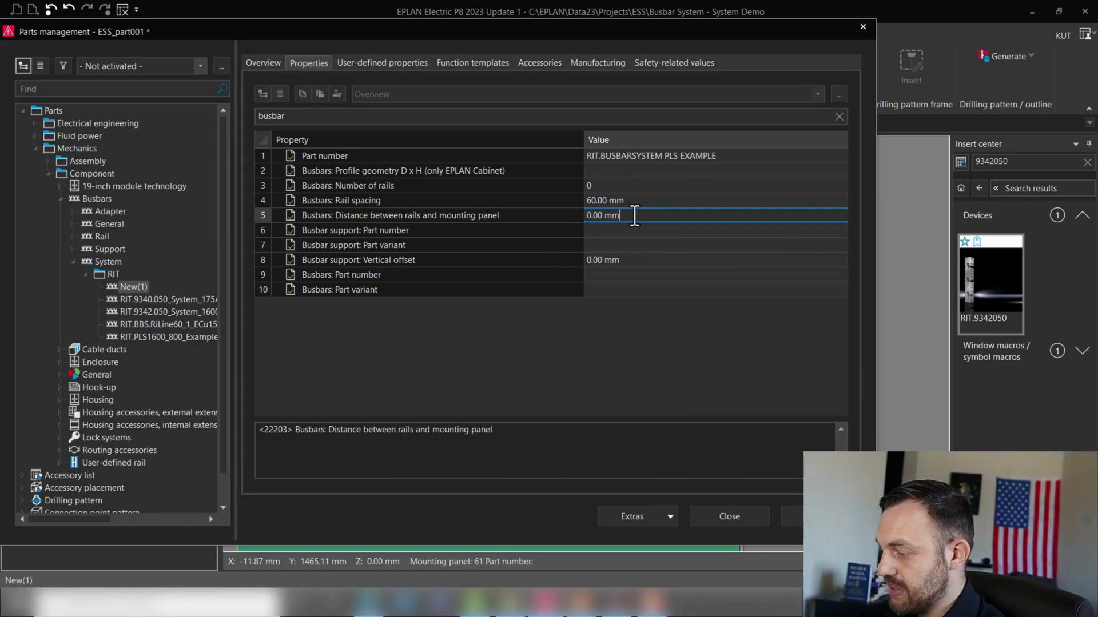
{"action": "type", "text": "13."}
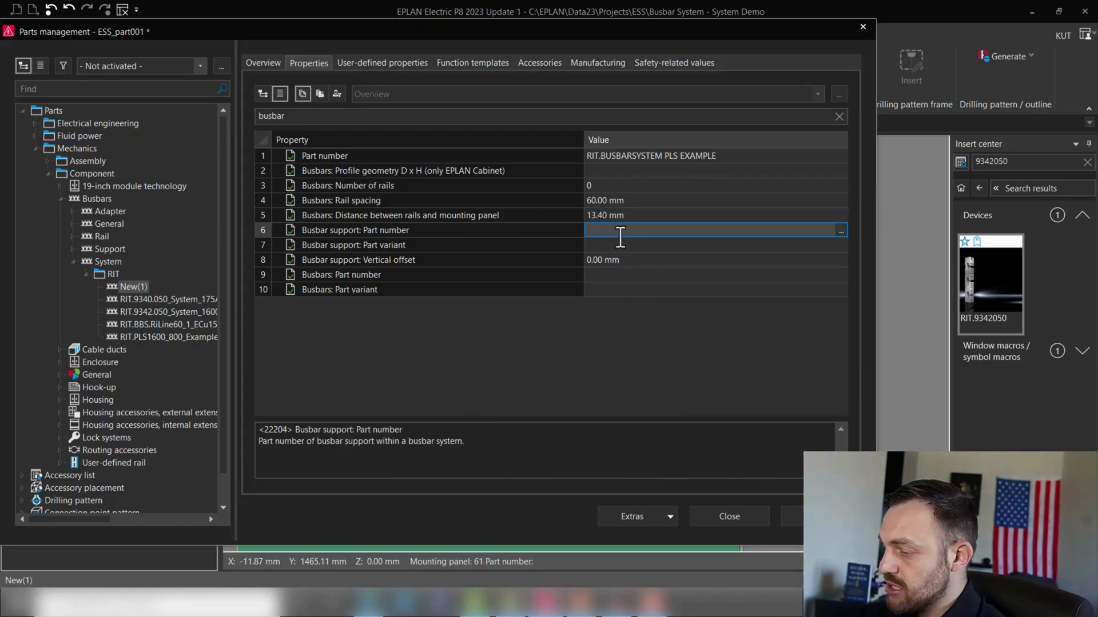
{"action": "mouse_move", "coordinate": [606, 270]}
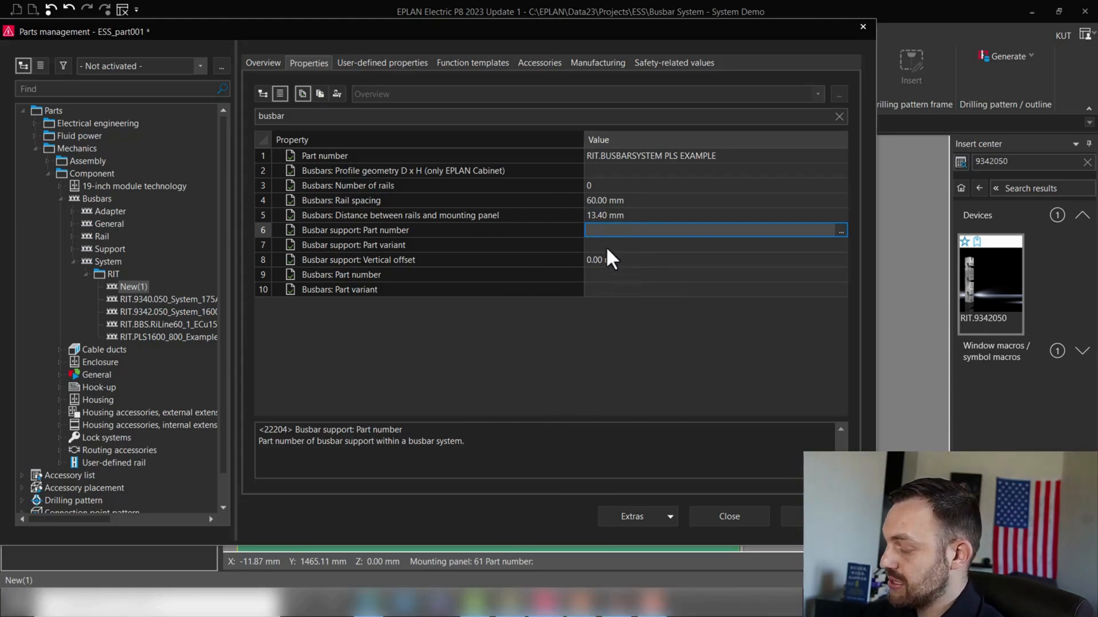
{"action": "mouse_move", "coordinate": [691, 267]}
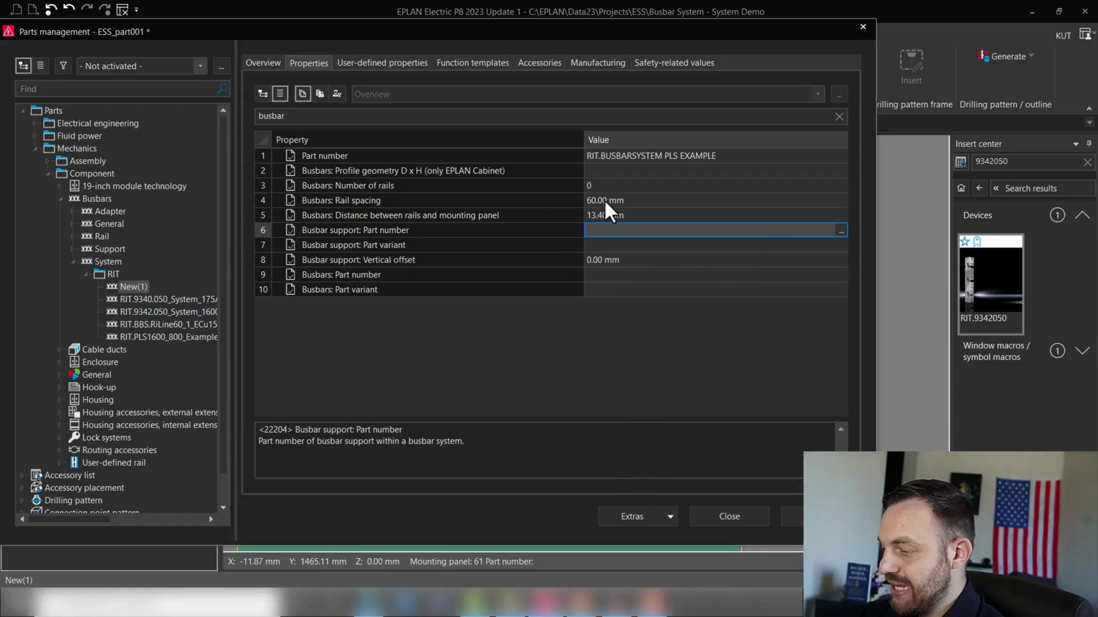
{"action": "mouse_move", "coordinate": [448, 243]}
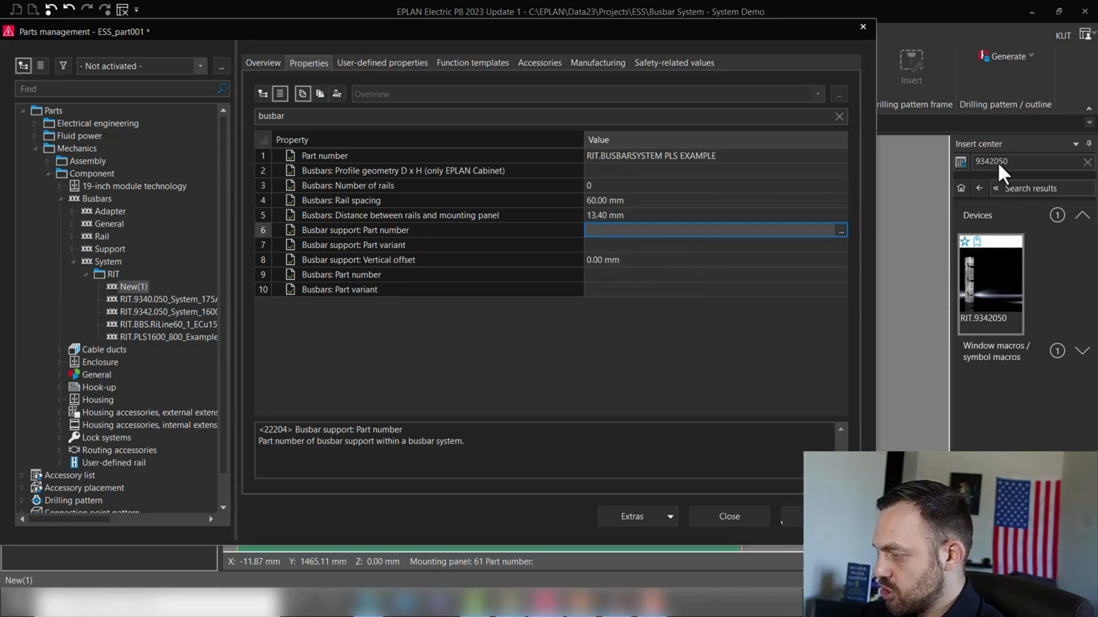
{"action": "mouse_move", "coordinate": [841, 241]}
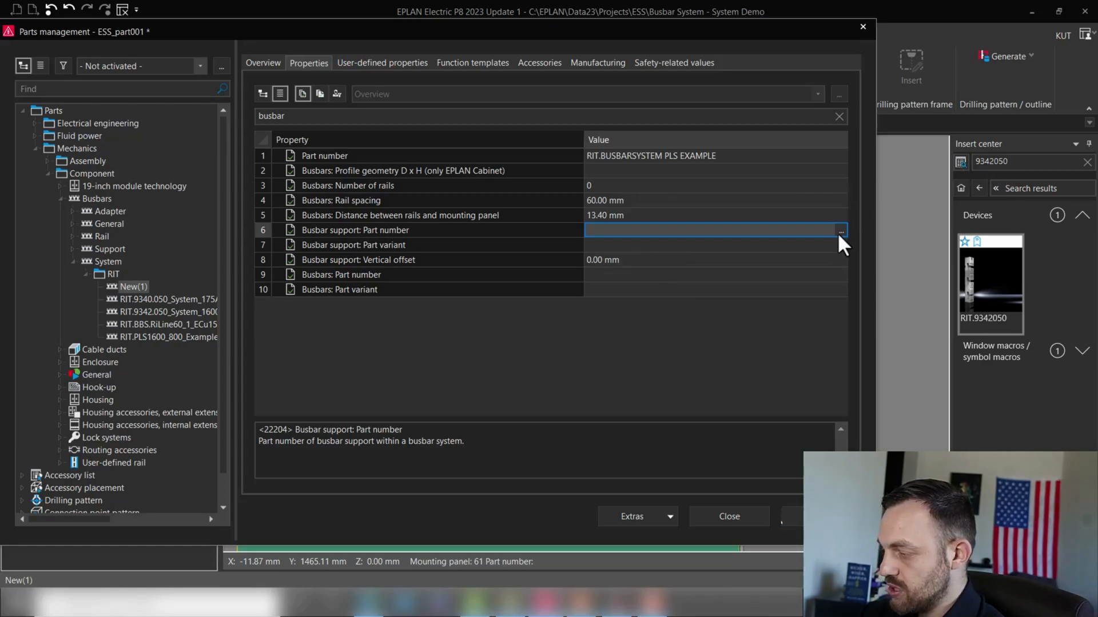
Select RIT.9342050 as the busbar support part number and confirm it.
{"action": "left_click", "coordinate": [840, 230]}
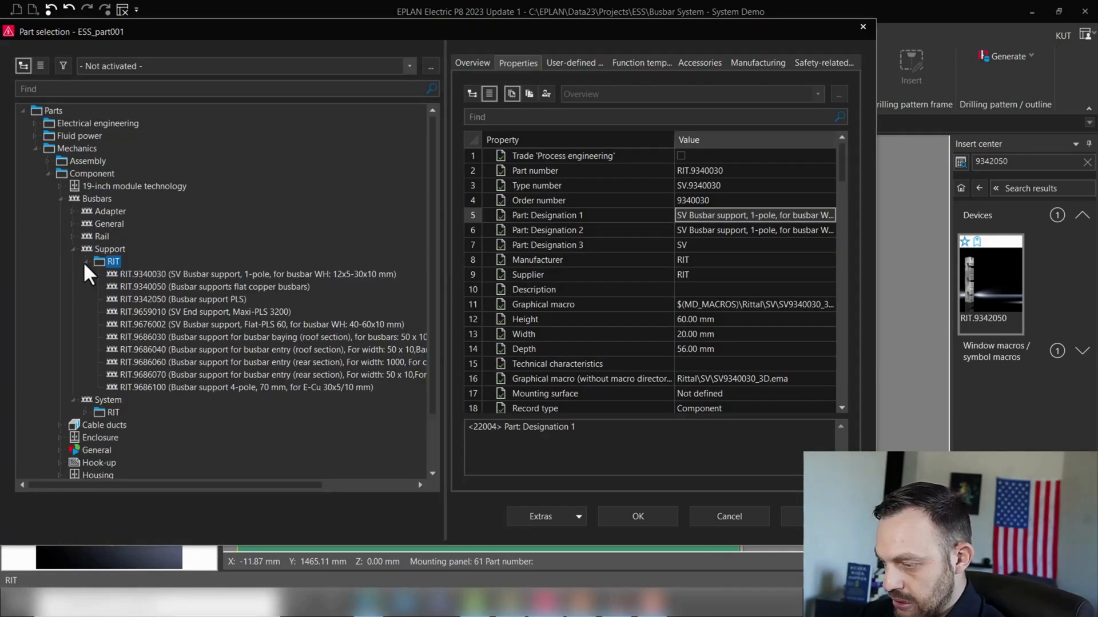
{"action": "left_click", "coordinate": [182, 299]}
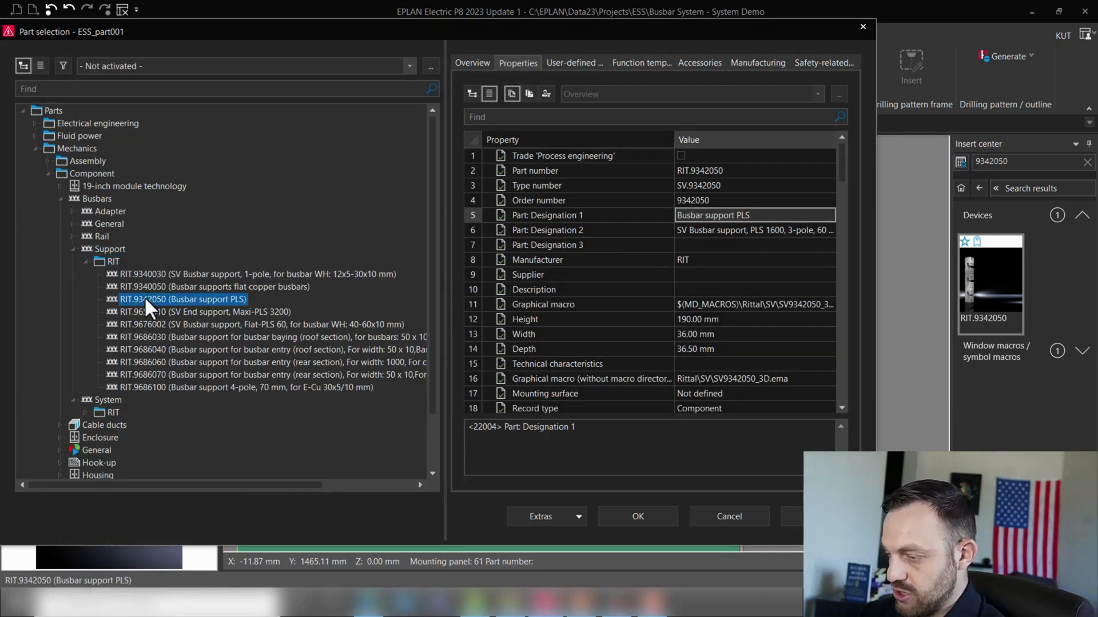
{"action": "mouse_move", "coordinate": [637, 516]}
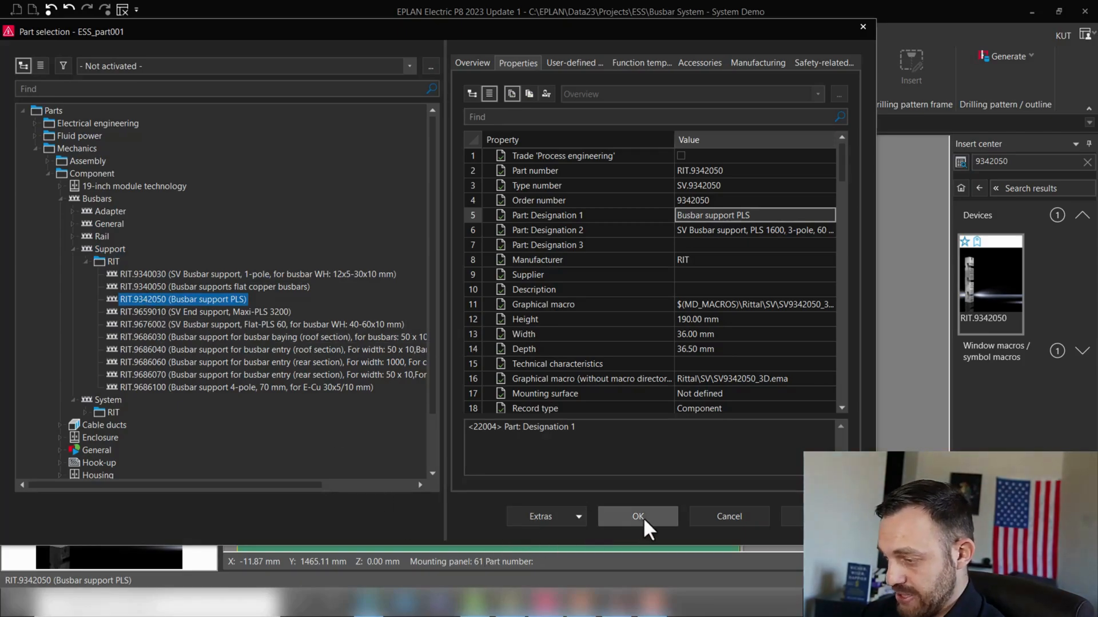
{"action": "left_click", "coordinate": [637, 516]}
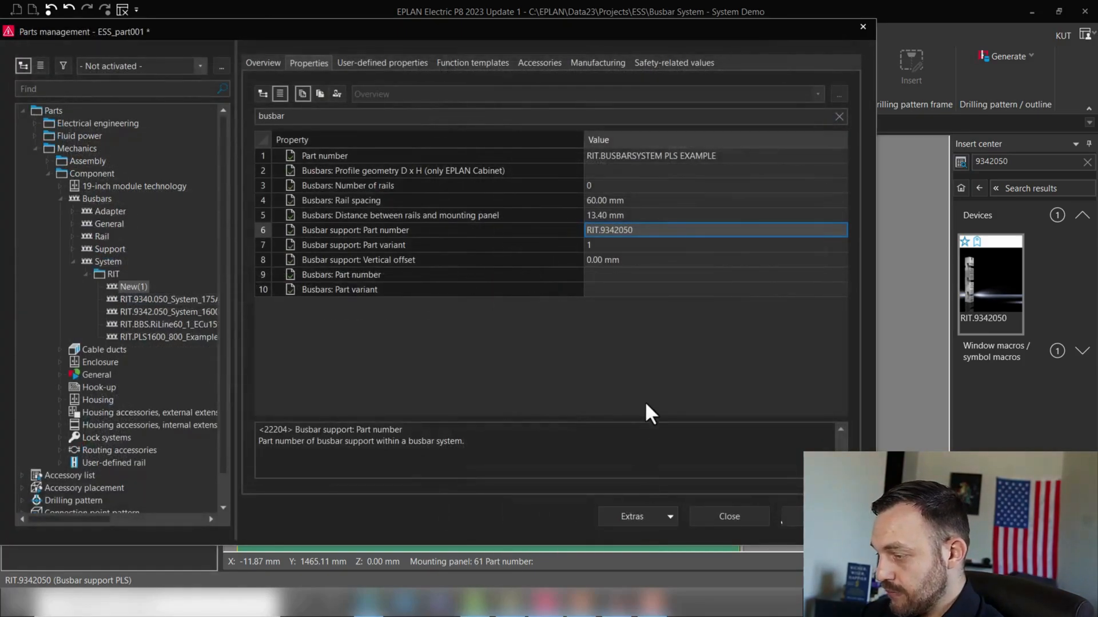
{"action": "mouse_move", "coordinate": [515, 272]}
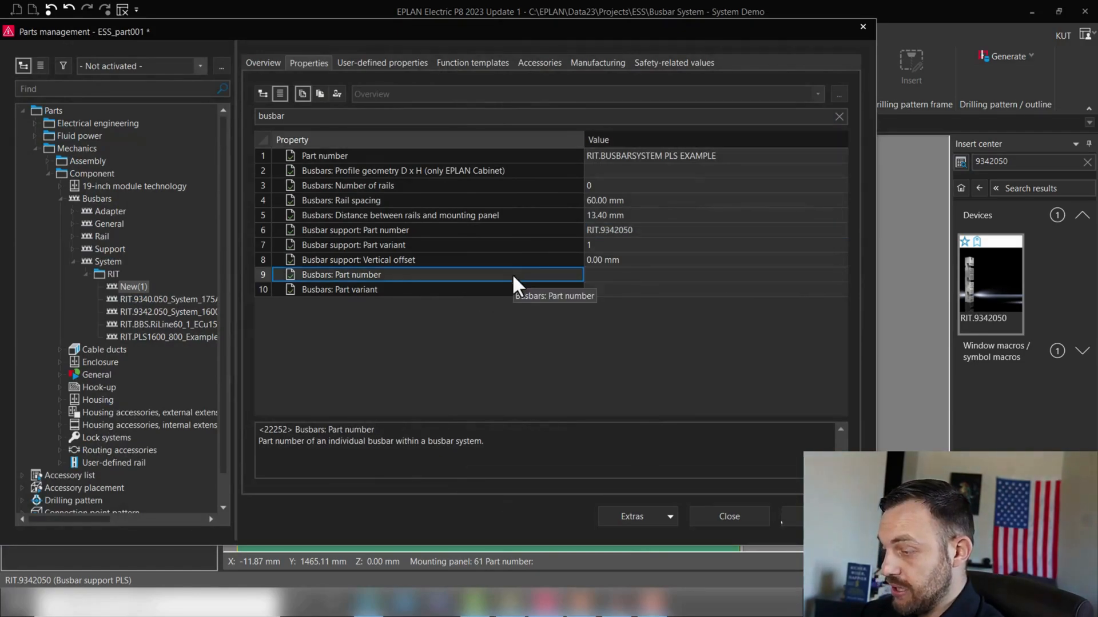
{"action": "mouse_move", "coordinate": [847, 290]}
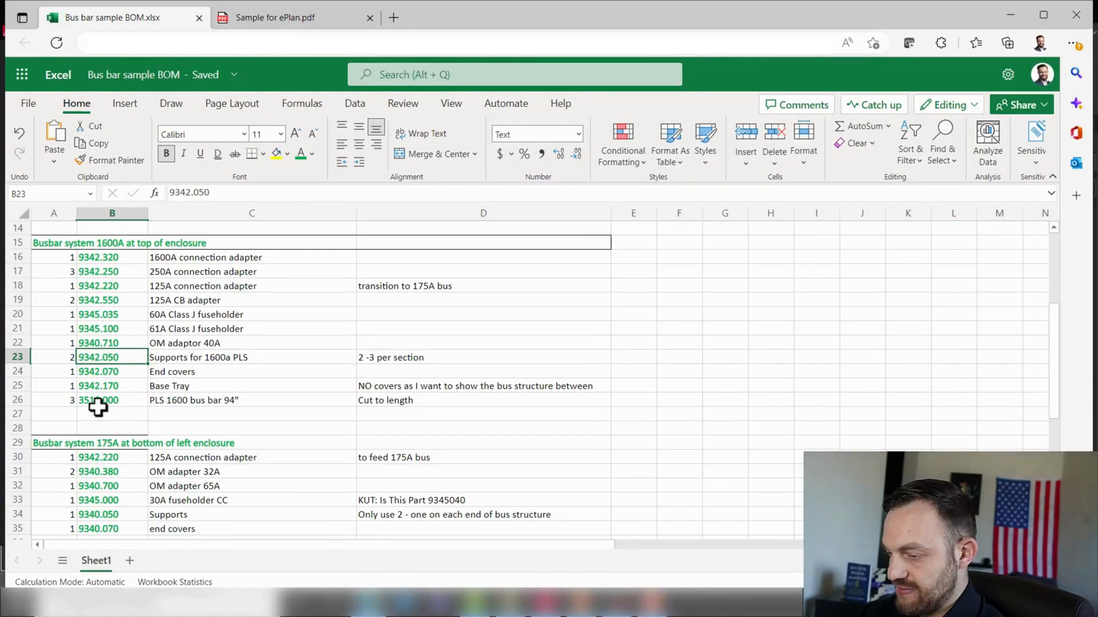
{"action": "mouse_move", "coordinate": [156, 408]}
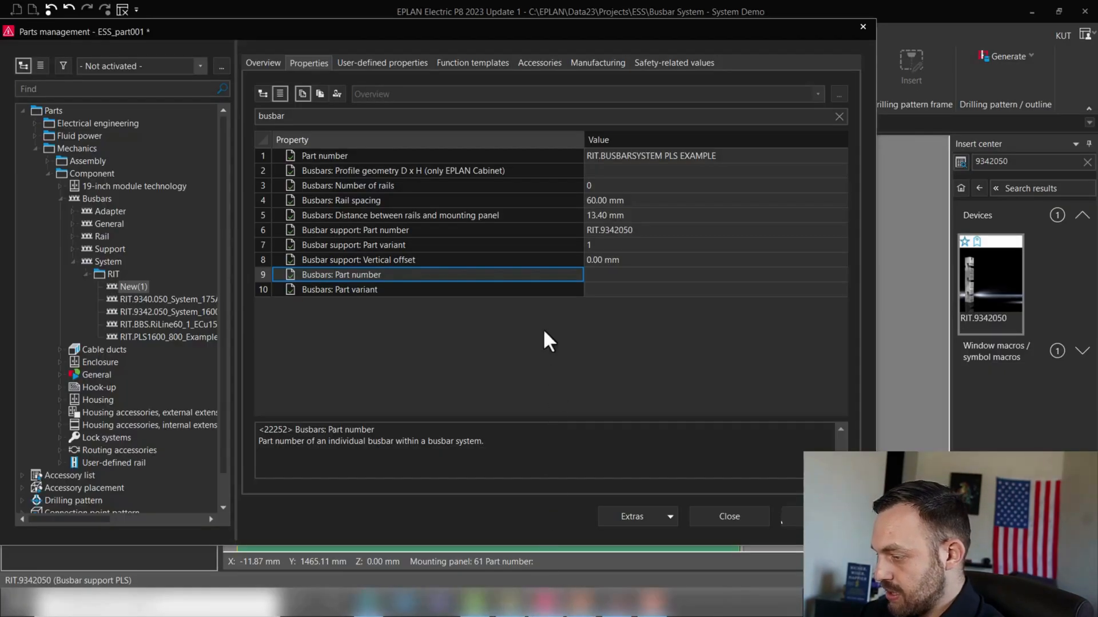
{"action": "left_click", "coordinate": [710, 274]}
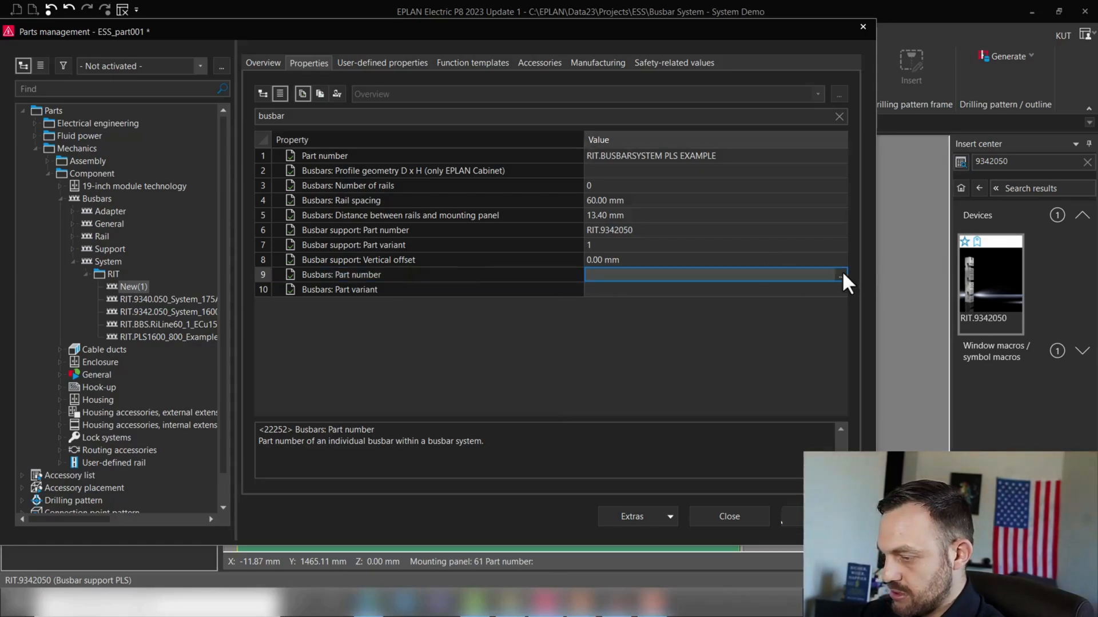
Browse Busbars > Rail > RIT and select the PLS special busbar RIT.3516000 as the system's busbar.
{"action": "left_click", "coordinate": [839, 275]}
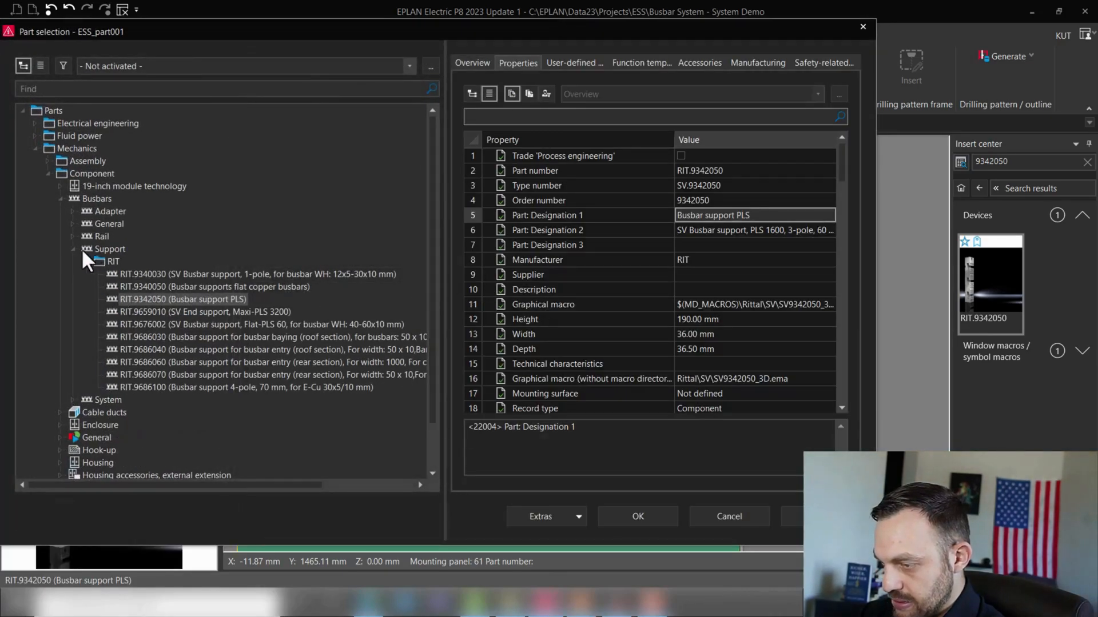
{"action": "left_click", "coordinate": [102, 236]}
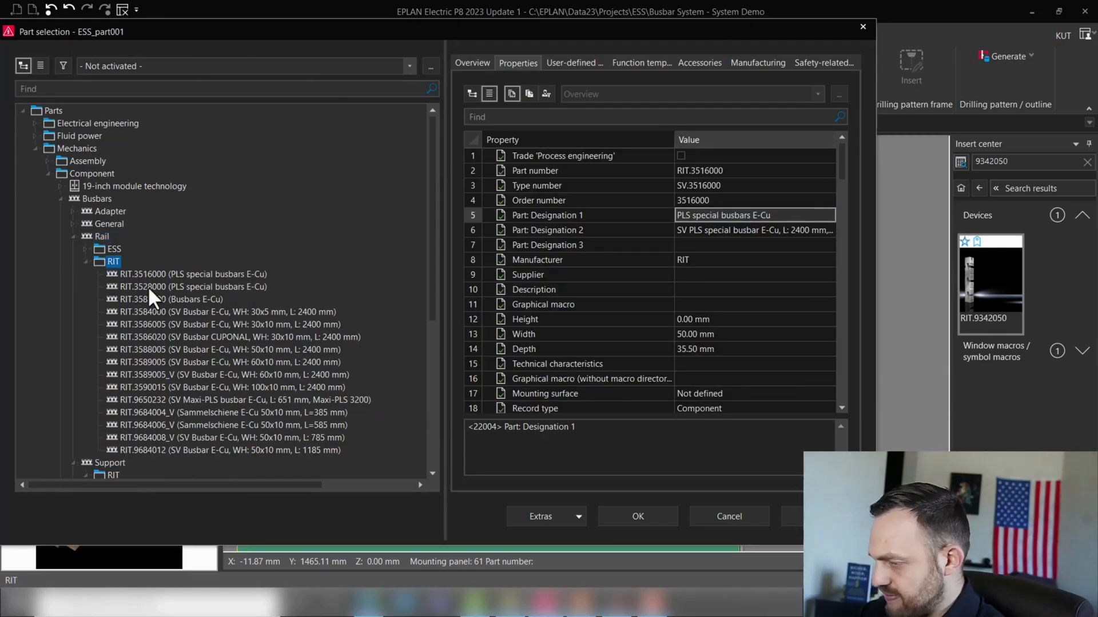
{"action": "left_click", "coordinate": [192, 273]}
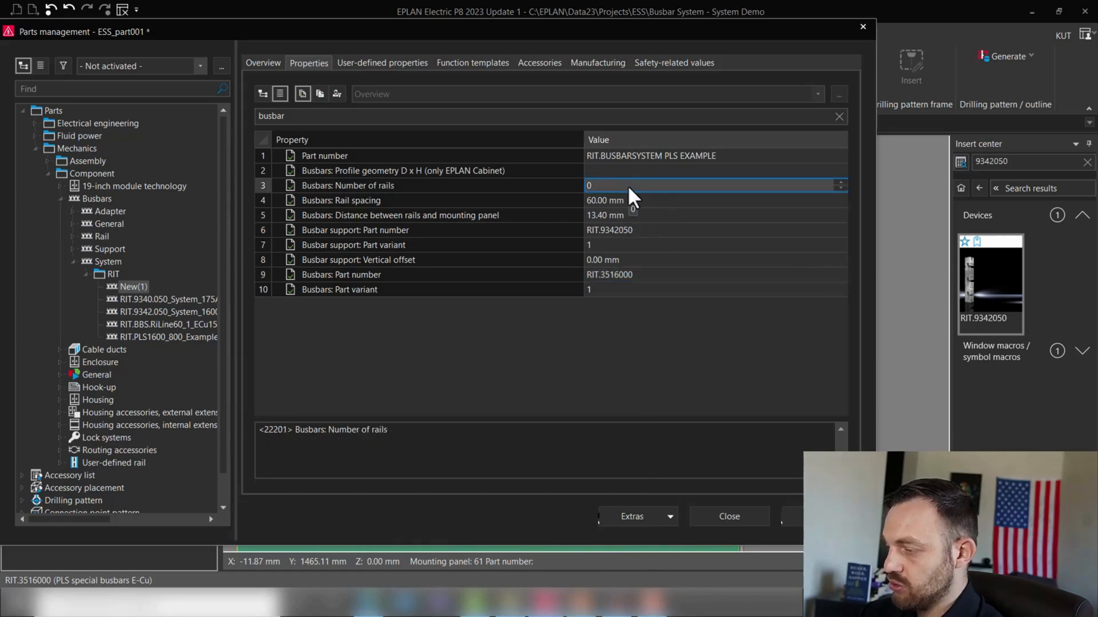
{"action": "mouse_move", "coordinate": [830, 196]}
{"action": "type", "text": "3"}
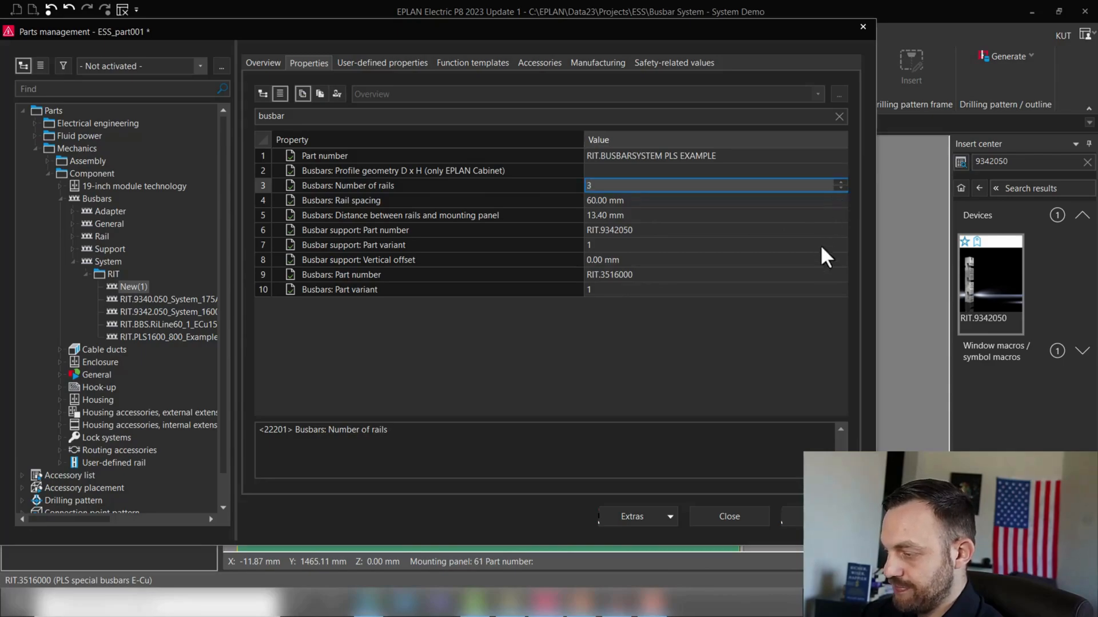
{"action": "mouse_move", "coordinate": [739, 350]}
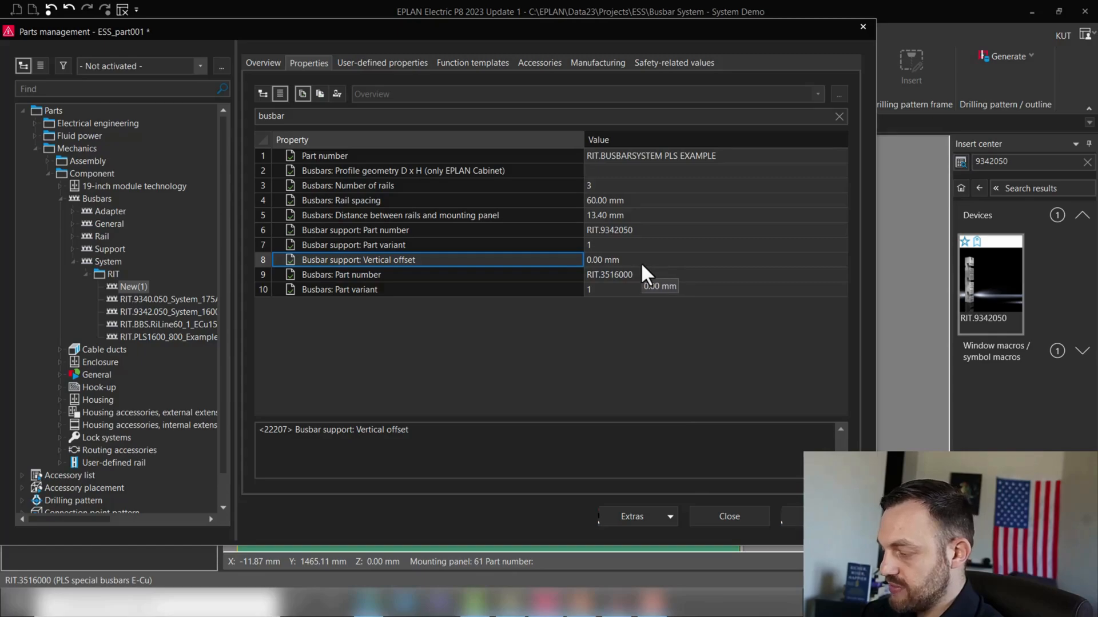
{"action": "mouse_move", "coordinate": [752, 431]}
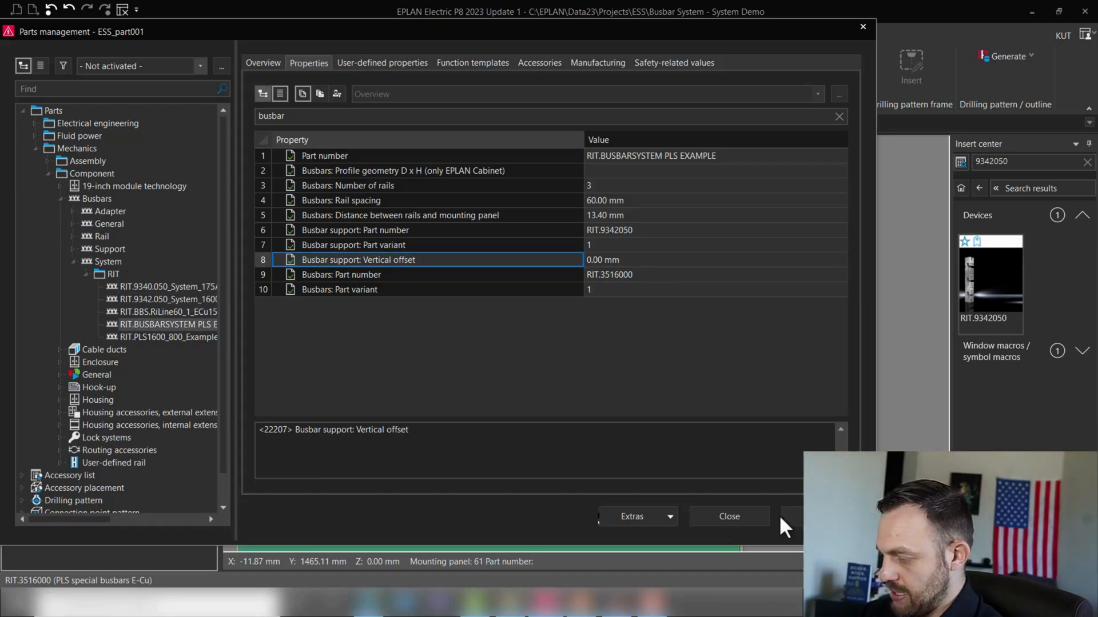
Close parts management and synchronize the new parts data into the project.
{"action": "left_click", "coordinate": [728, 516]}
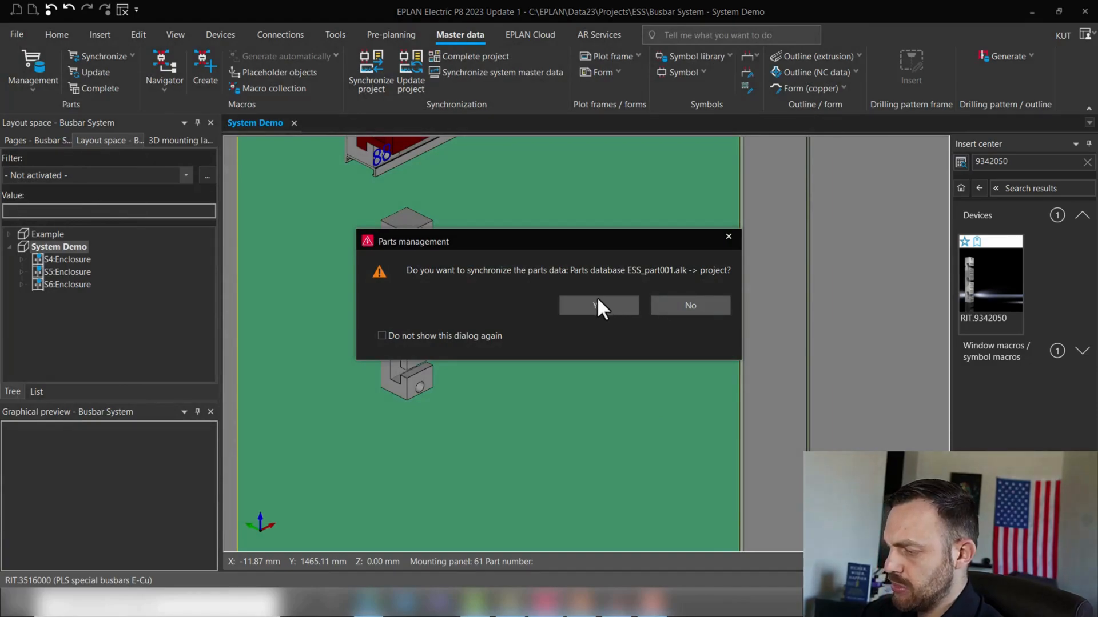
{"action": "mouse_move", "coordinate": [598, 308]}
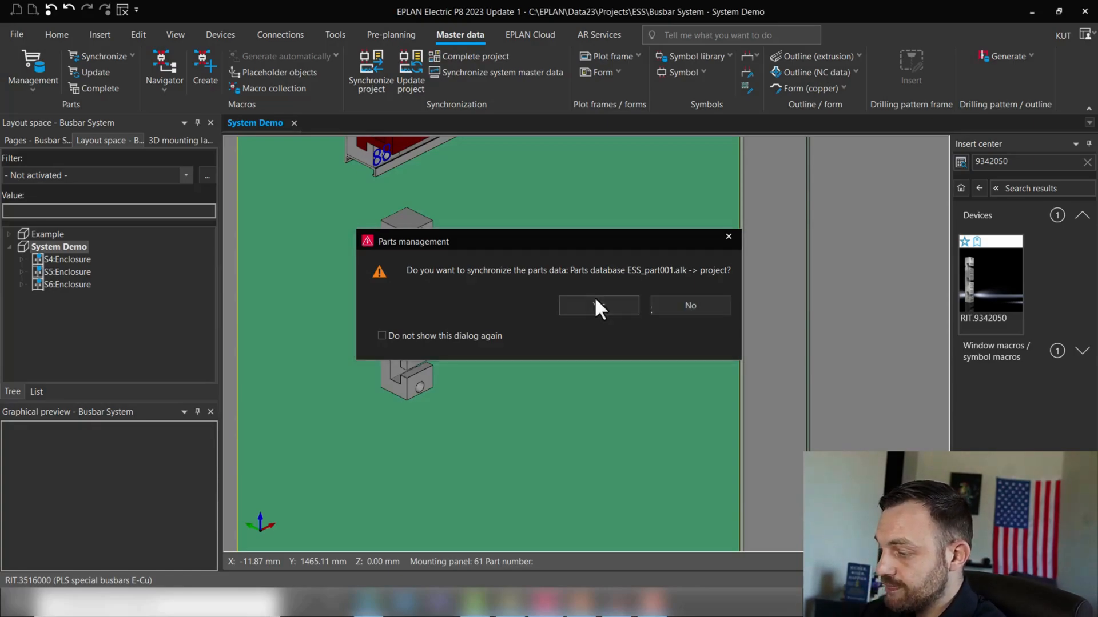
{"action": "left_click", "coordinate": [598, 306]}
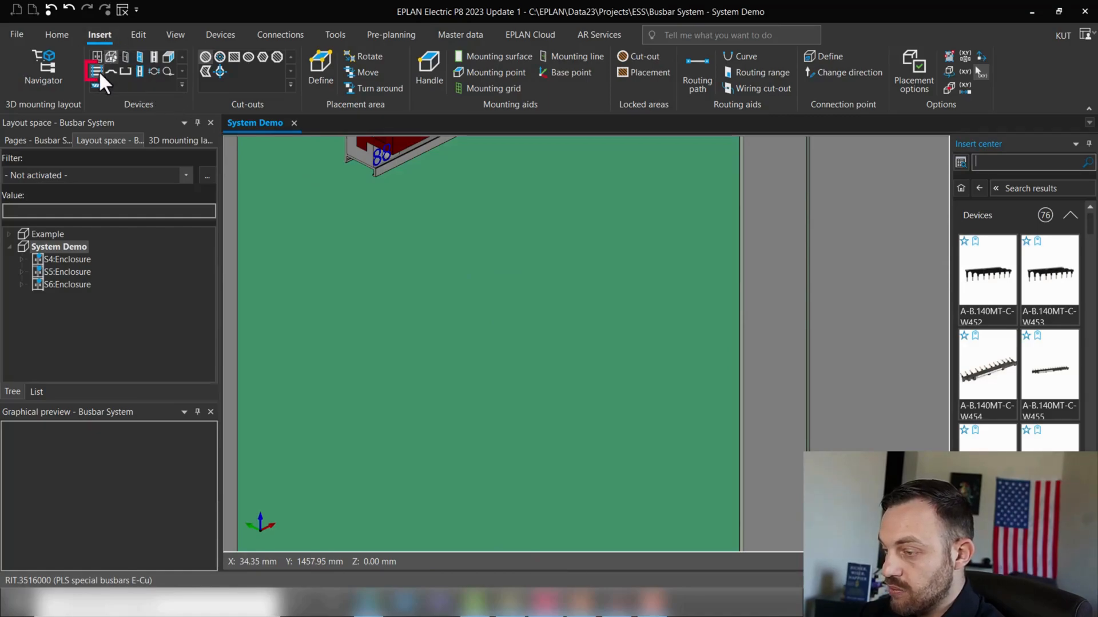
Insert a busbar system choosing RIT.BUSBARSYSTEM PLS EXAMPLE in Part selection.
{"action": "left_click", "coordinate": [95, 71]}
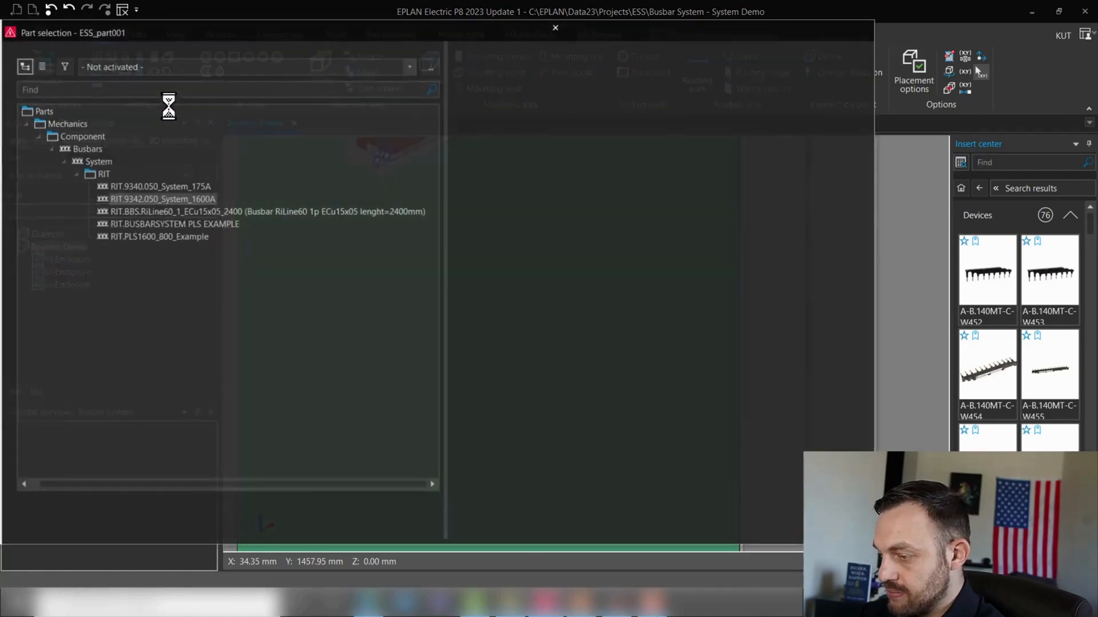
{"action": "left_click", "coordinate": [159, 199]}
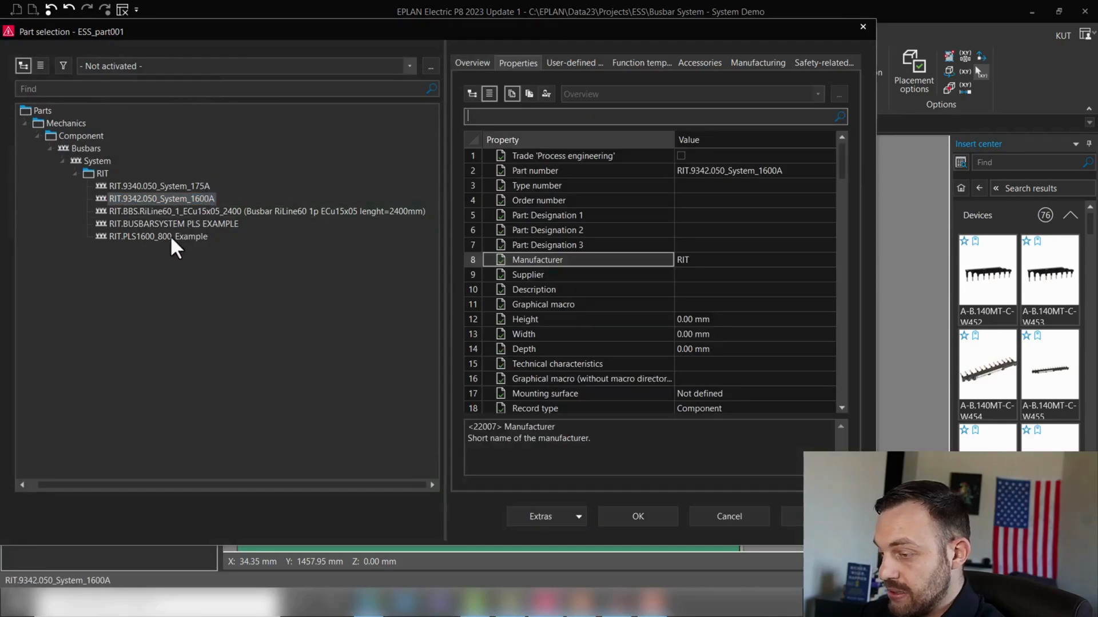
{"action": "left_click", "coordinate": [172, 223]}
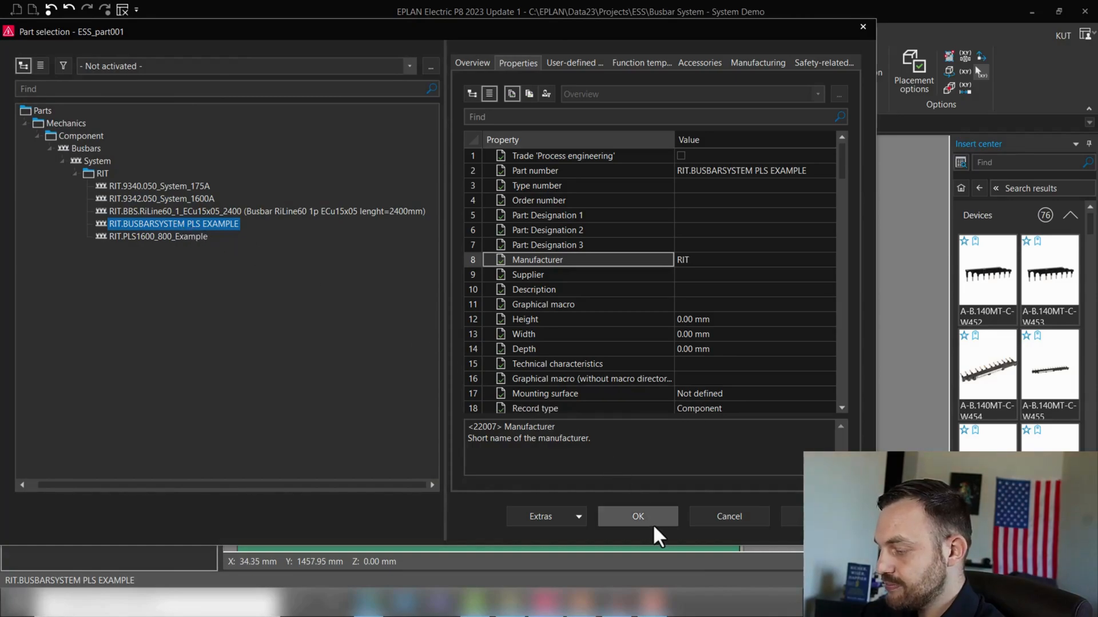
{"action": "left_click", "coordinate": [636, 516]}
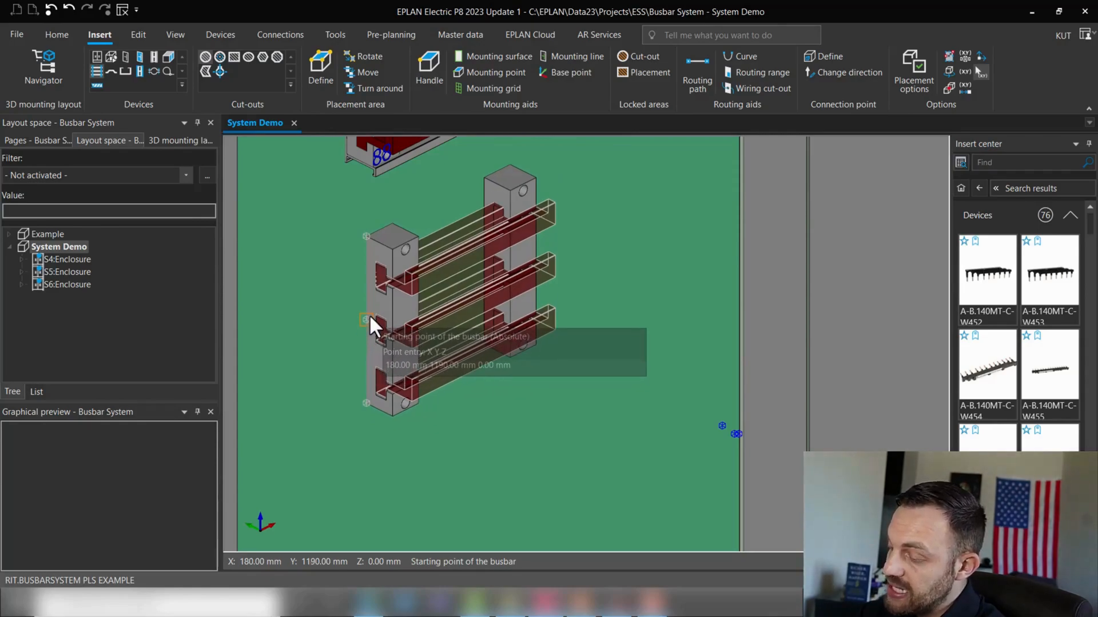
Set the starting point of the busbar system on the mounting panel.
{"action": "left_click", "coordinate": [366, 320]}
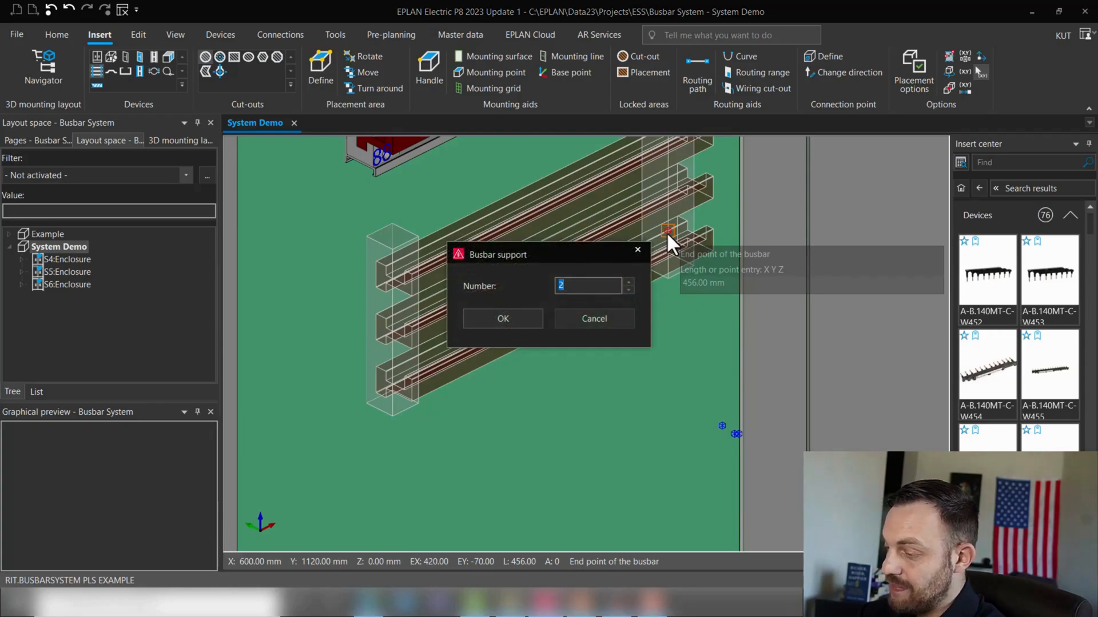
{"action": "mouse_move", "coordinate": [448, 217]}
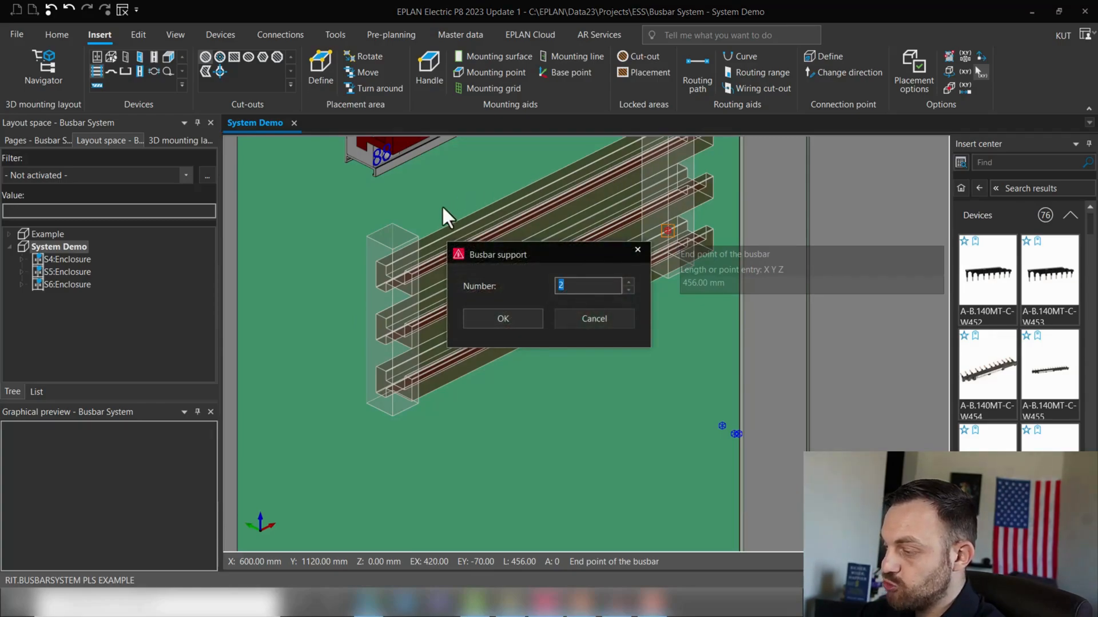
{"action": "mouse_move", "coordinate": [662, 172]}
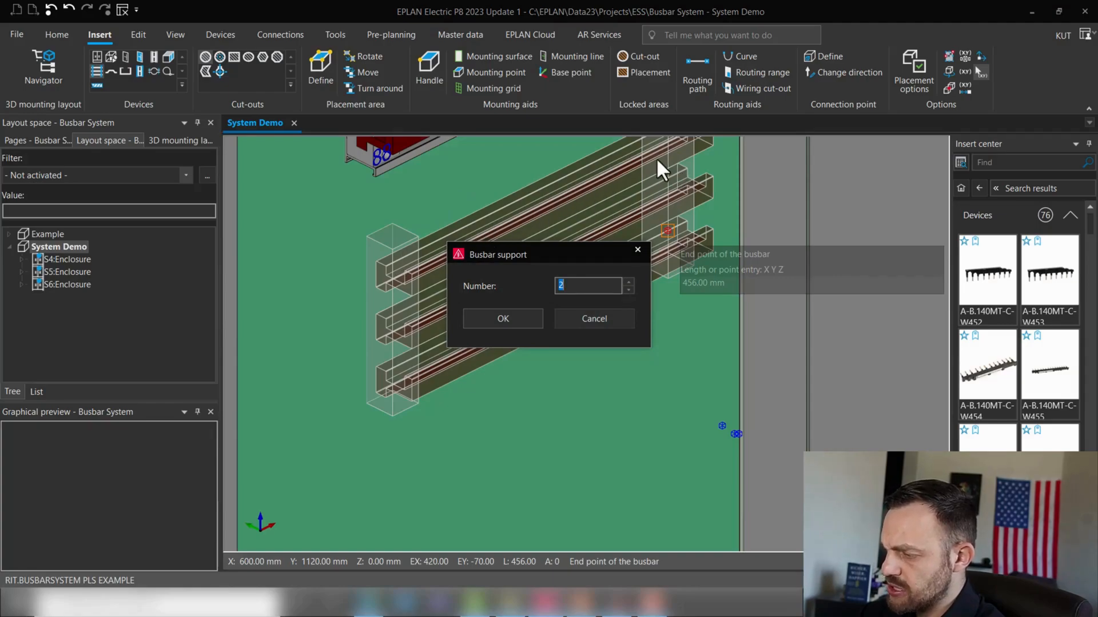
{"action": "mouse_move", "coordinate": [395, 273]}
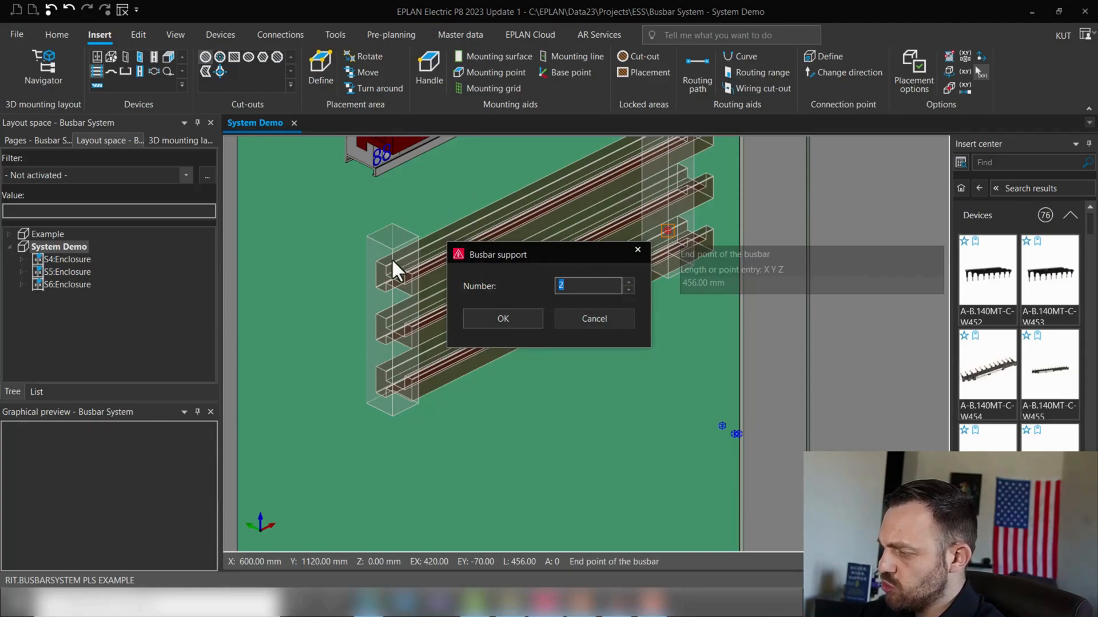
{"action": "mouse_move", "coordinate": [392, 382]}
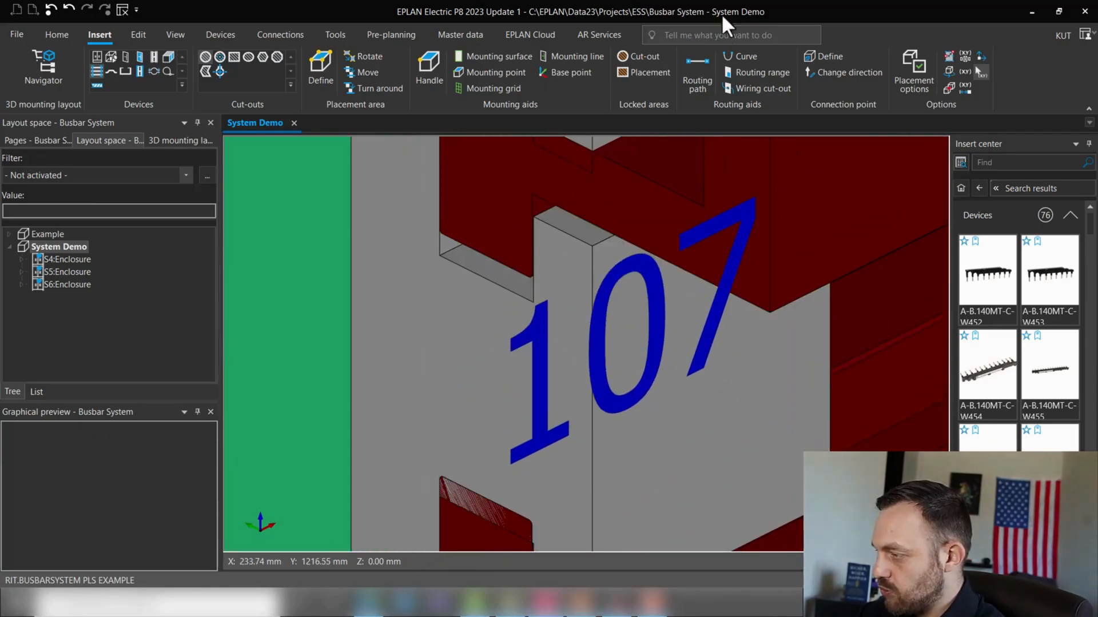
Run Measuring from the command search to check the vertical gap at the busbar support.
{"action": "type", "text": "measure"}
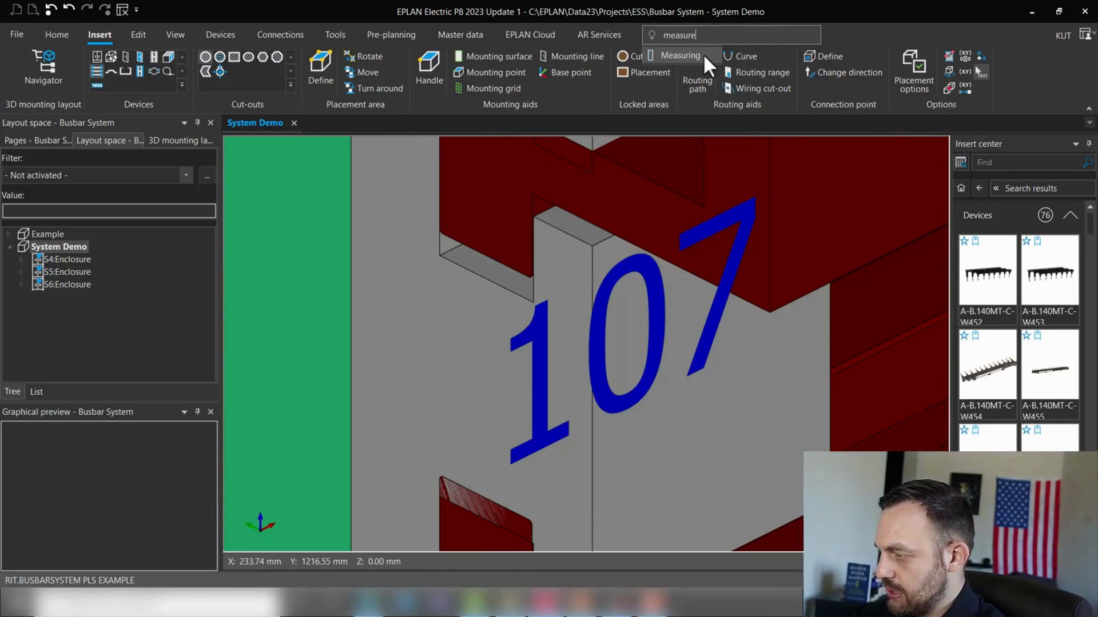
{"action": "left_click", "coordinate": [677, 55]}
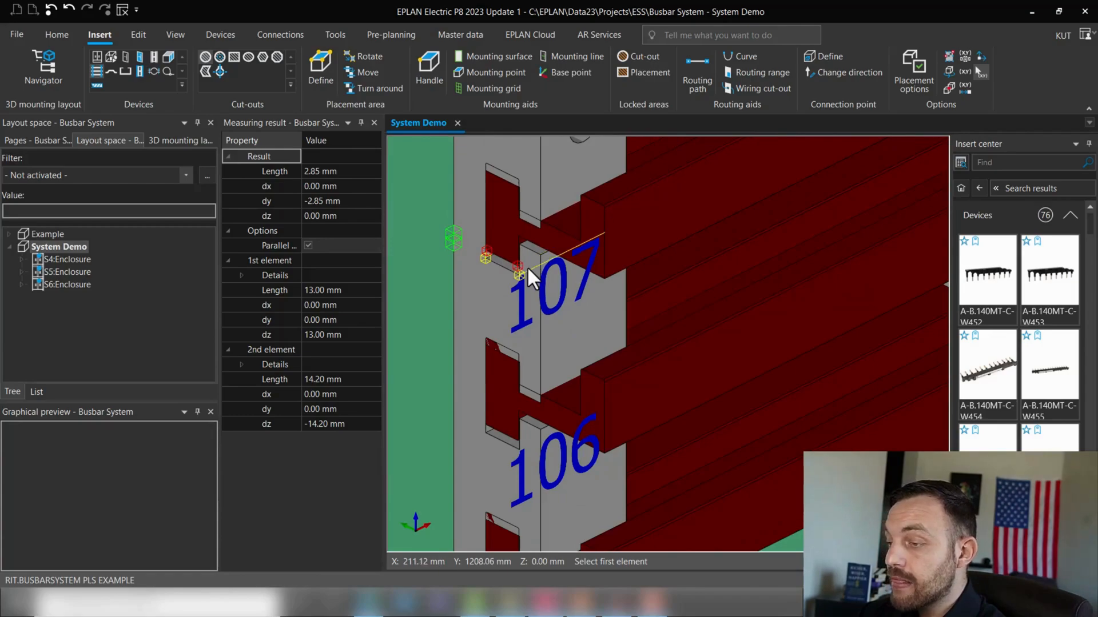
{"action": "mouse_move", "coordinate": [581, 247]}
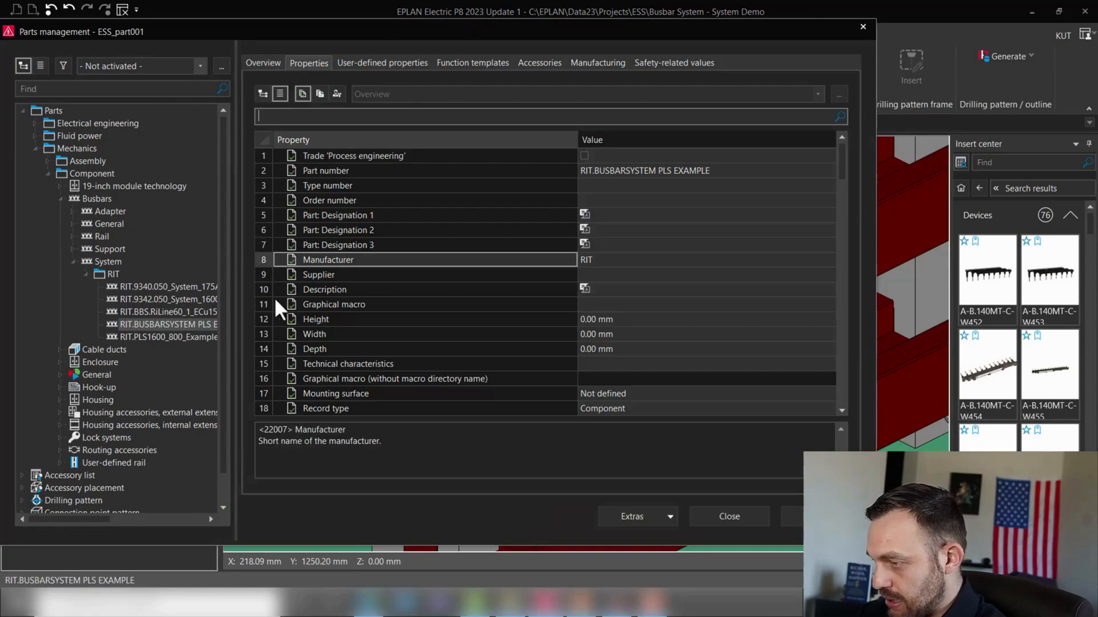
Enter 2.85 mm as the busbar support vertical offset and synchronize the changed part into the project.
{"action": "left_click", "coordinate": [174, 324]}
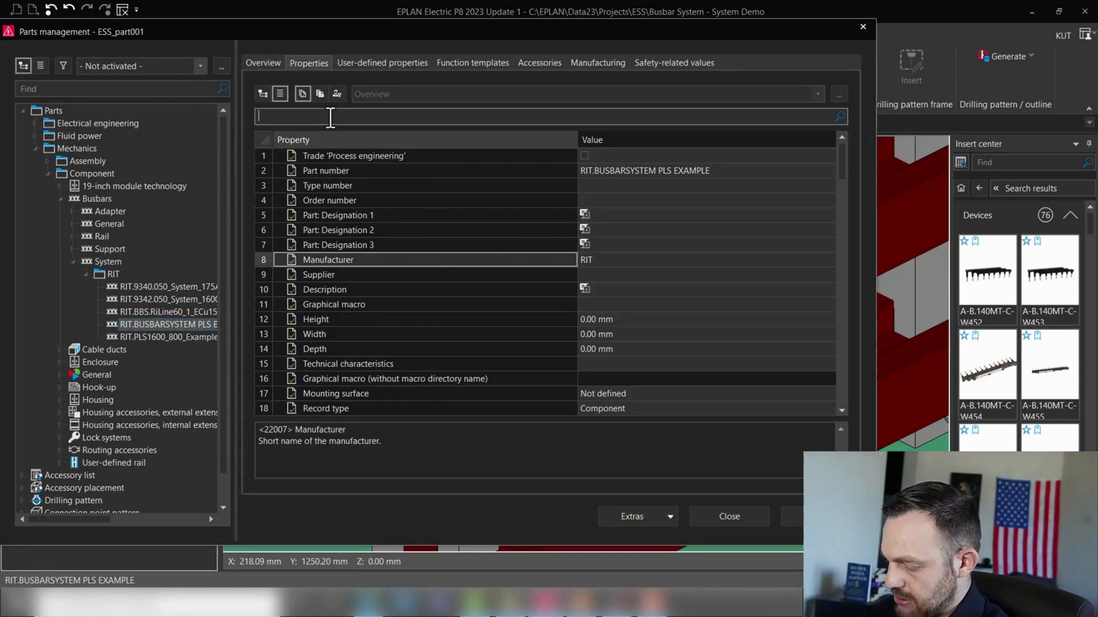
{"action": "type", "text": "busbar"}
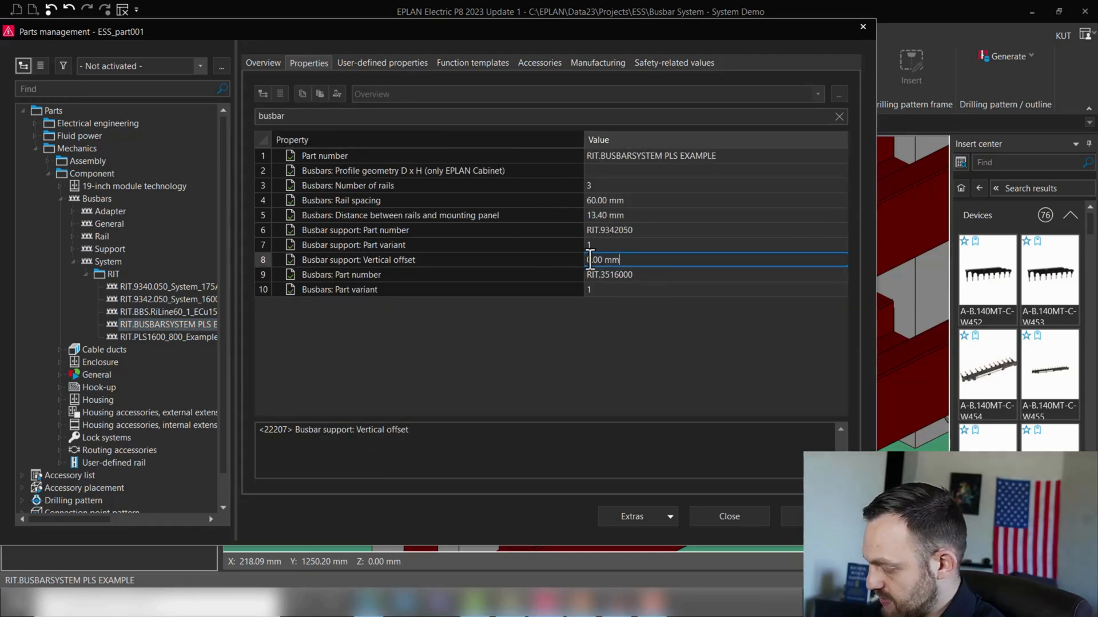
{"action": "type", "text": "2."}
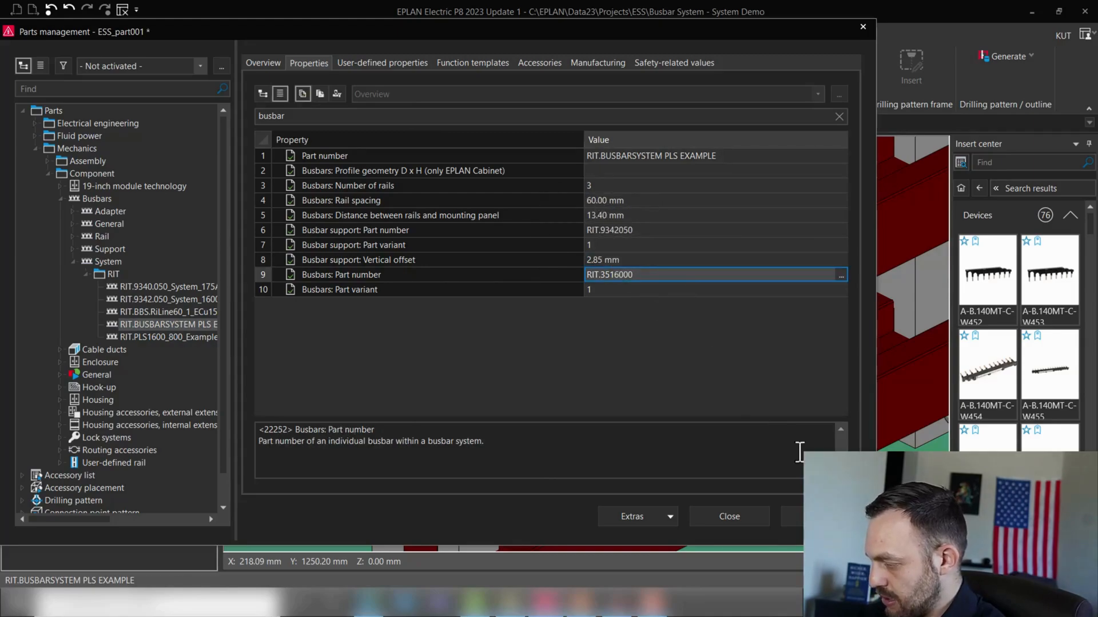
{"action": "left_click", "coordinate": [728, 517]}
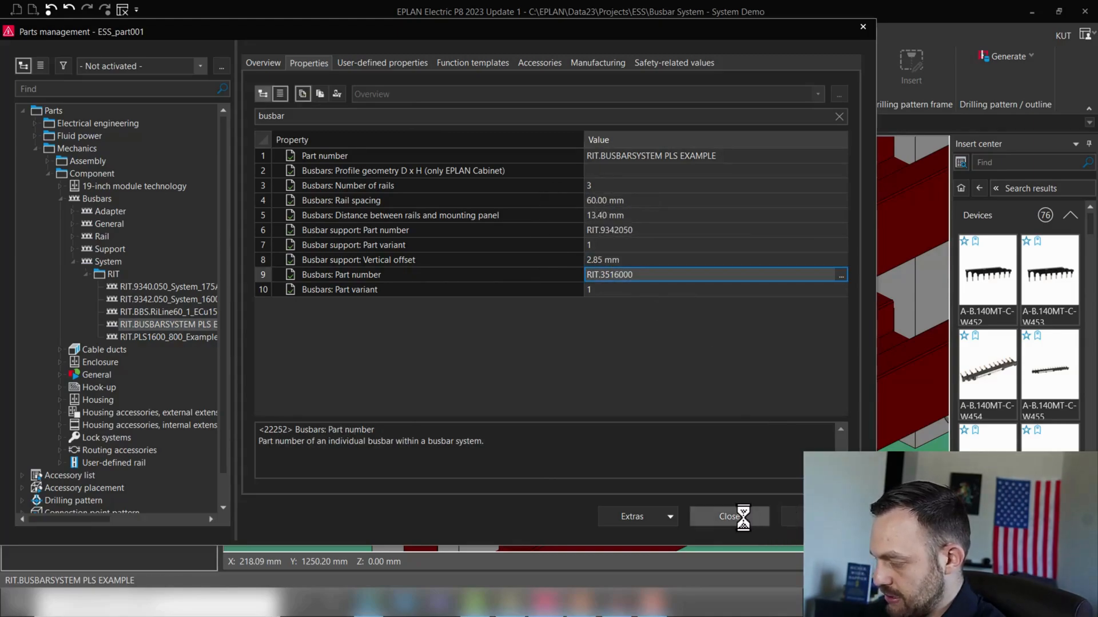
{"action": "left_click", "coordinate": [729, 517]}
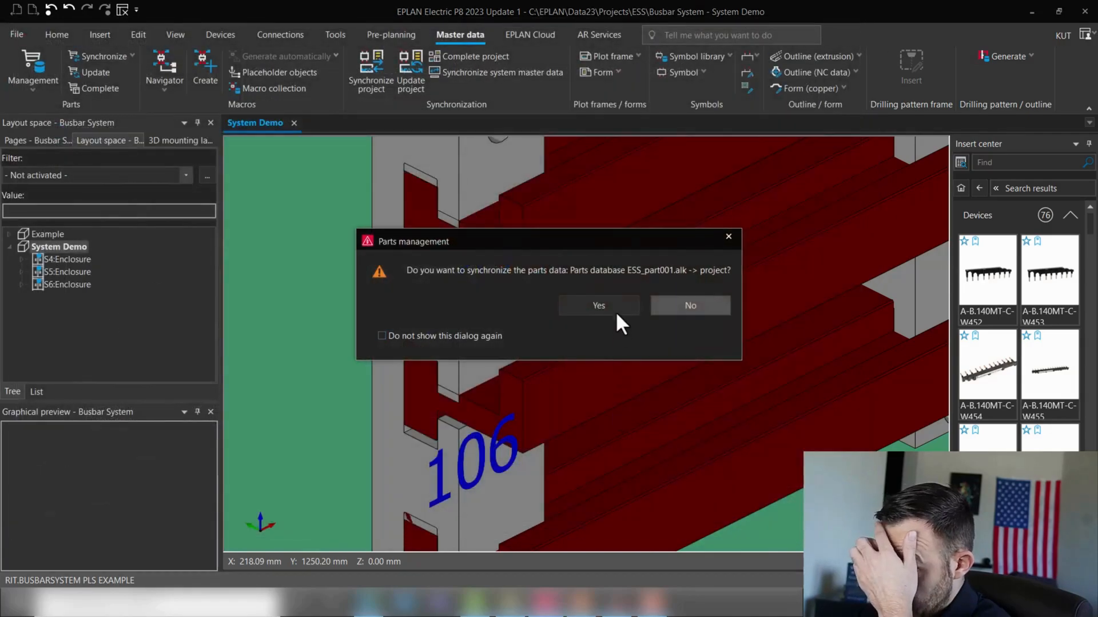
{"action": "left_click", "coordinate": [598, 305]}
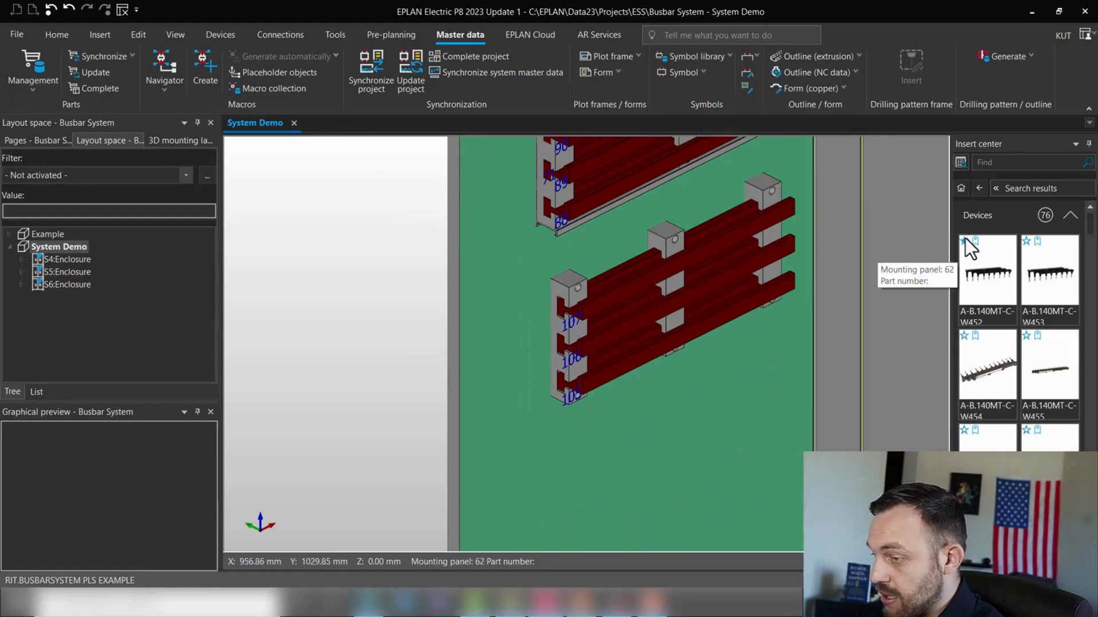
Insert the RIT.BUSBARSYSTEM PLS EXAMPLE part as a 1140 mm run with 7 supports.
{"action": "left_click", "coordinate": [100, 35]}
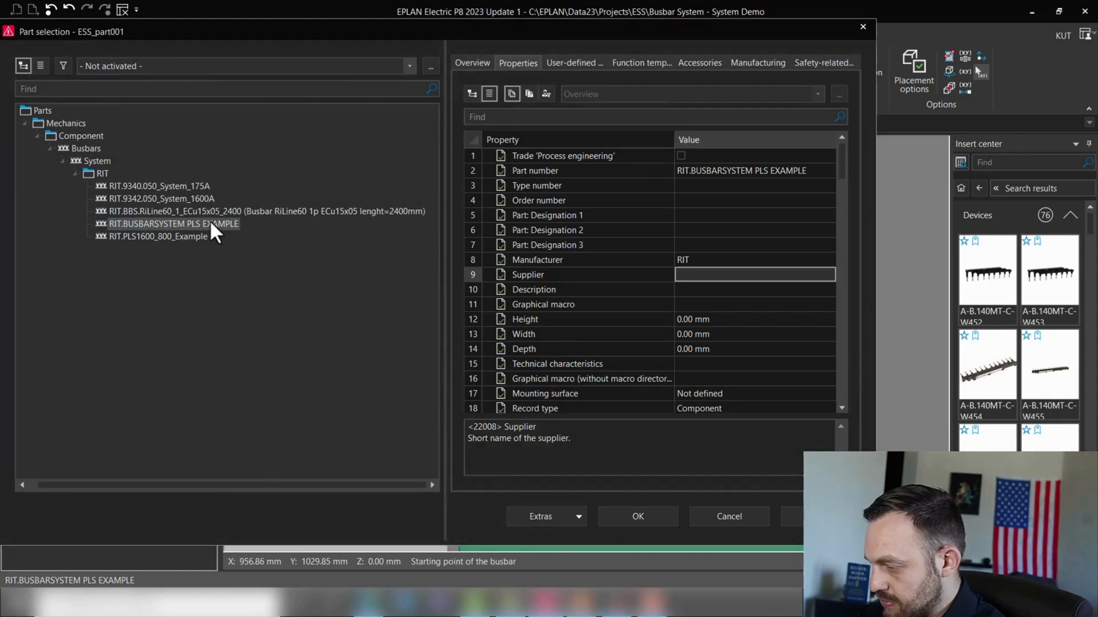
{"action": "left_click", "coordinate": [637, 515]}
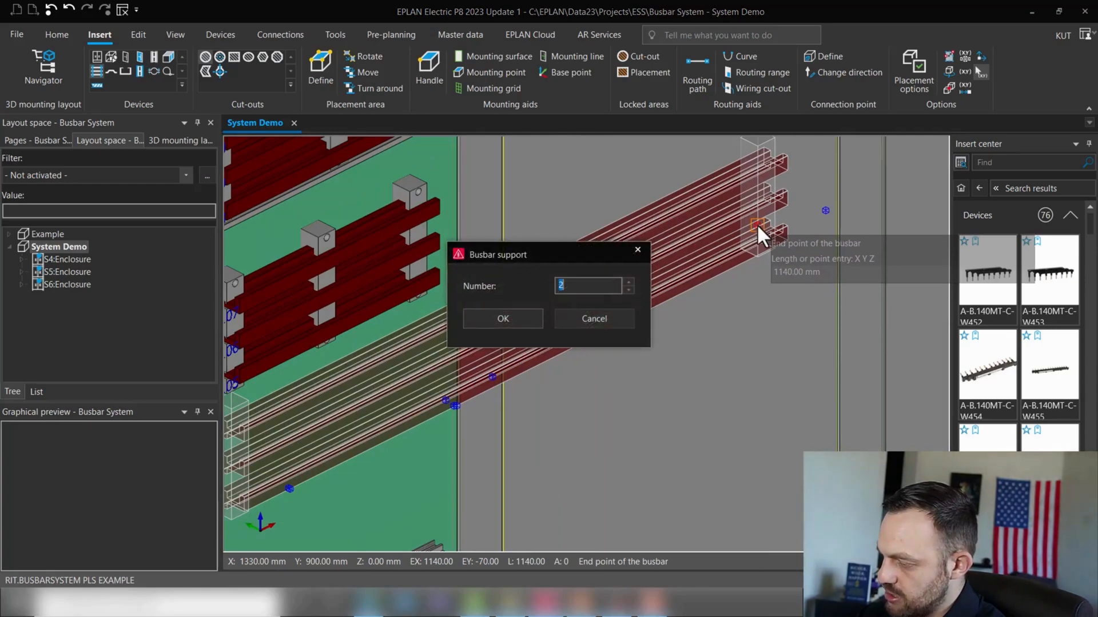
{"action": "mouse_move", "coordinate": [503, 319]}
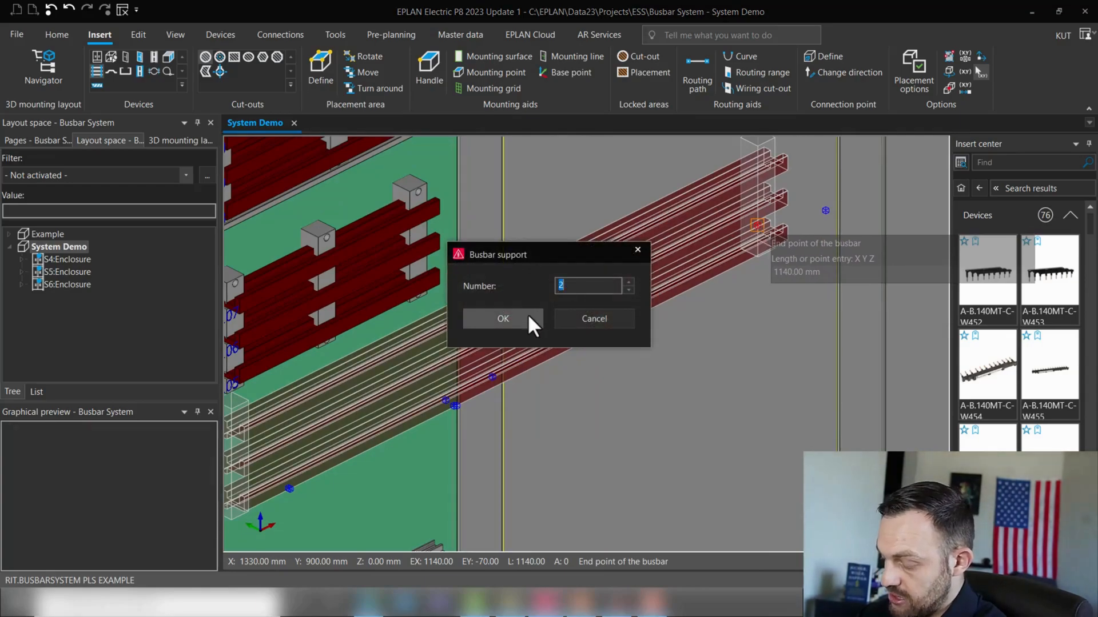
{"action": "type", "text": "7"}
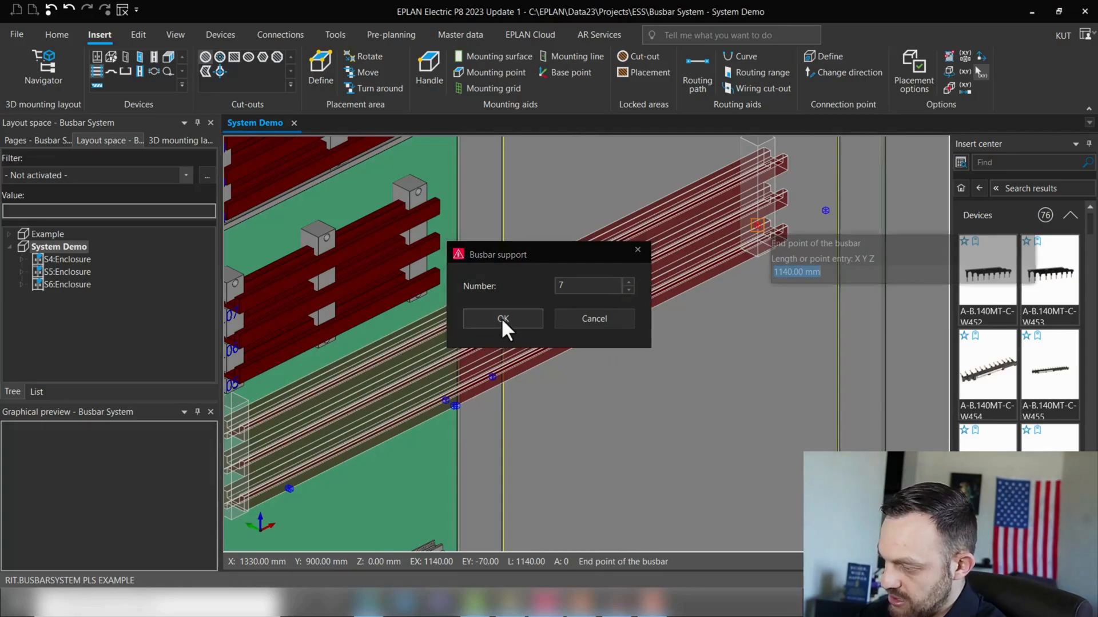
{"action": "left_click", "coordinate": [503, 320]}
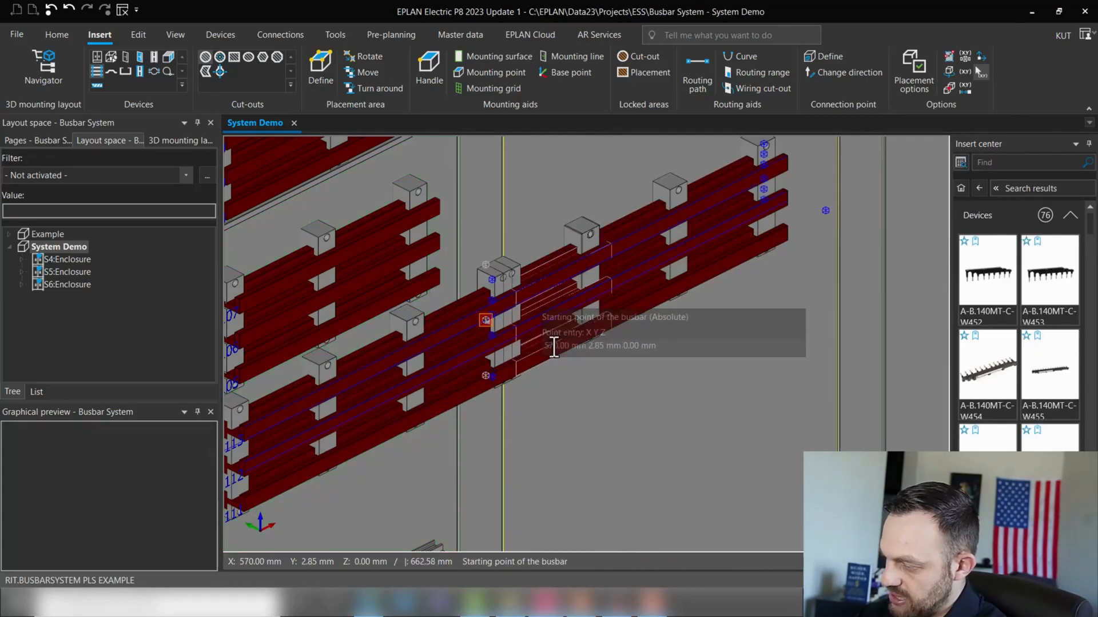